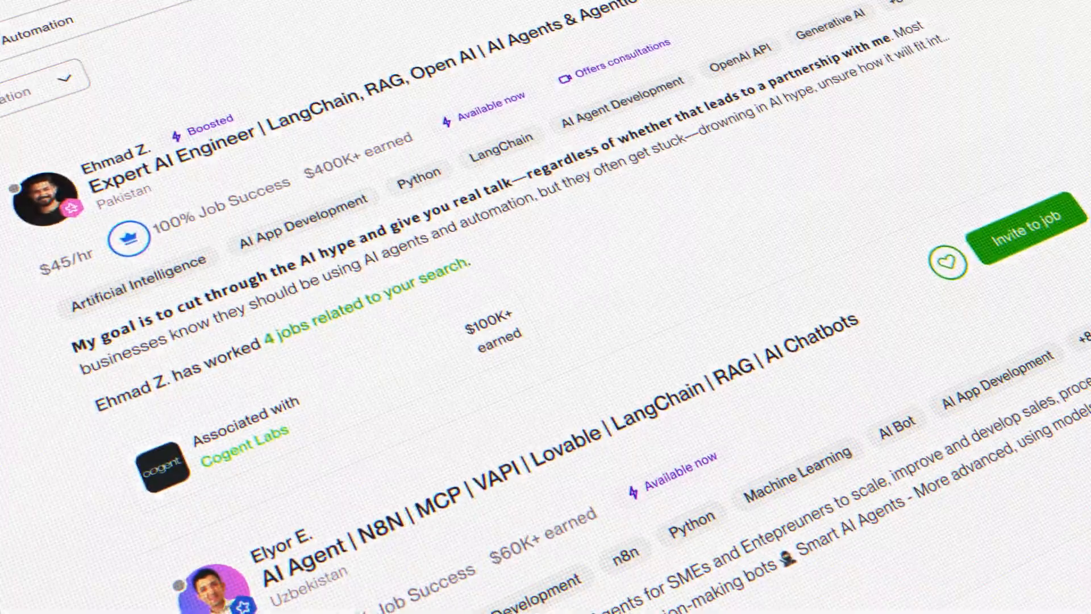
Inspect the Set Claude Model1 node and preview the model name its expression produces.
scroll("down", 3)
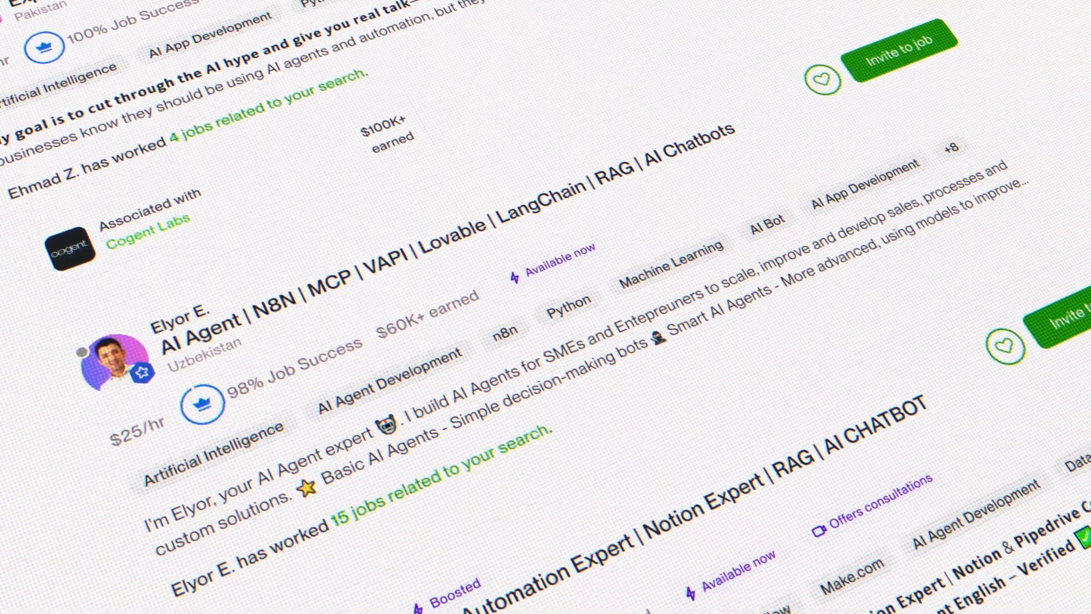
scroll("down", 3)
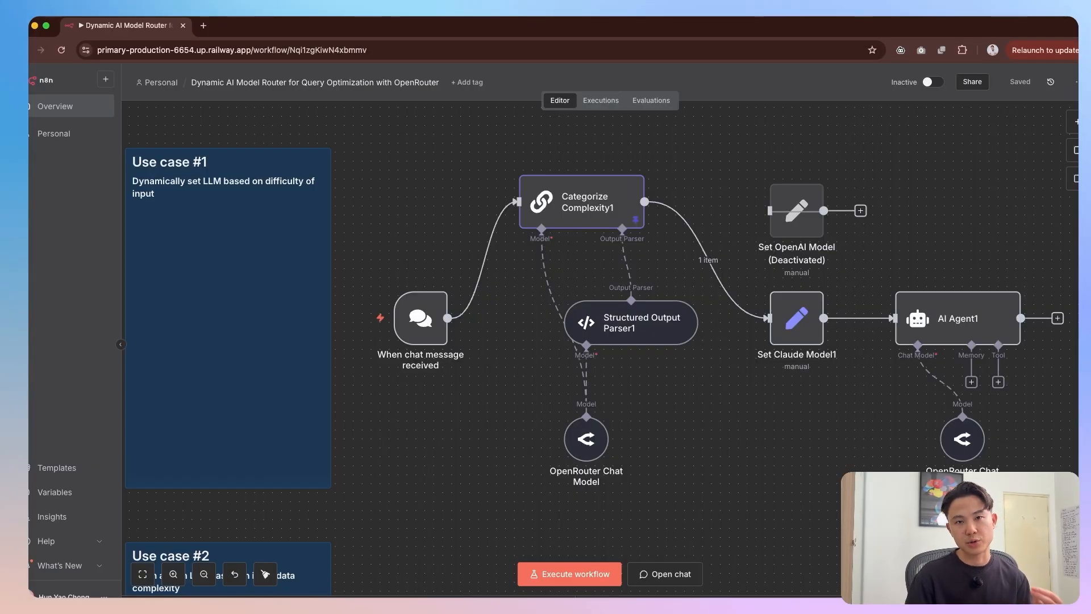
mouse_move(498, 307)
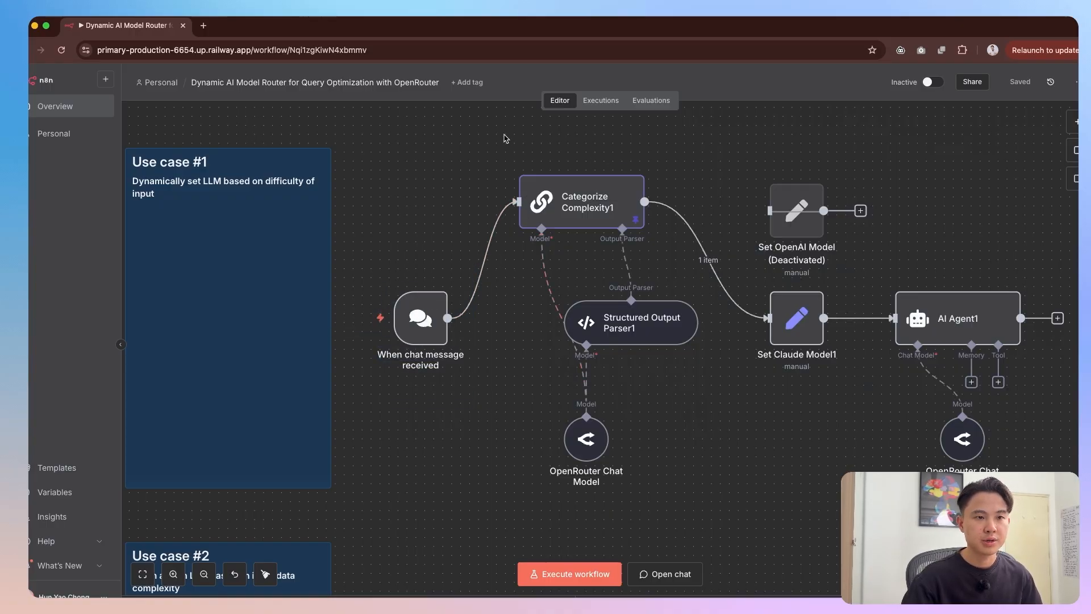
mouse_move(714, 536)
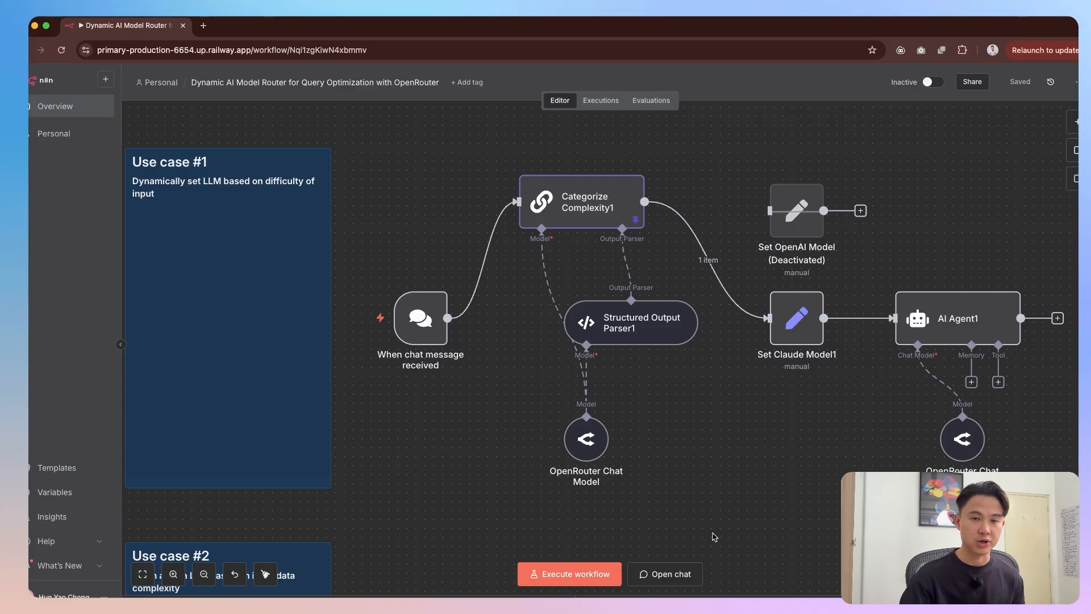
left_click(666, 574)
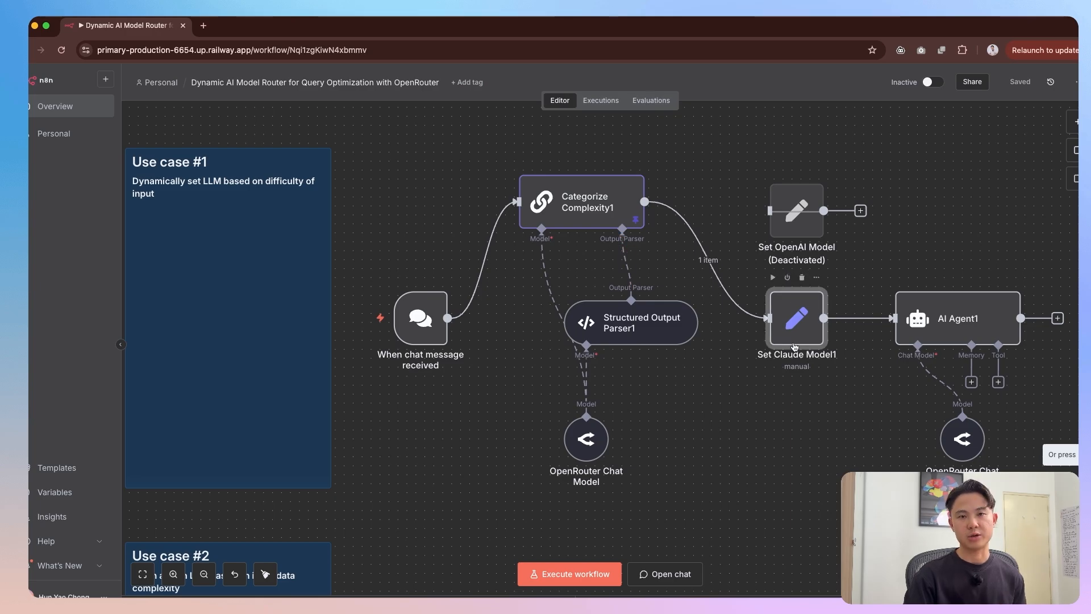
double_click(797, 318)
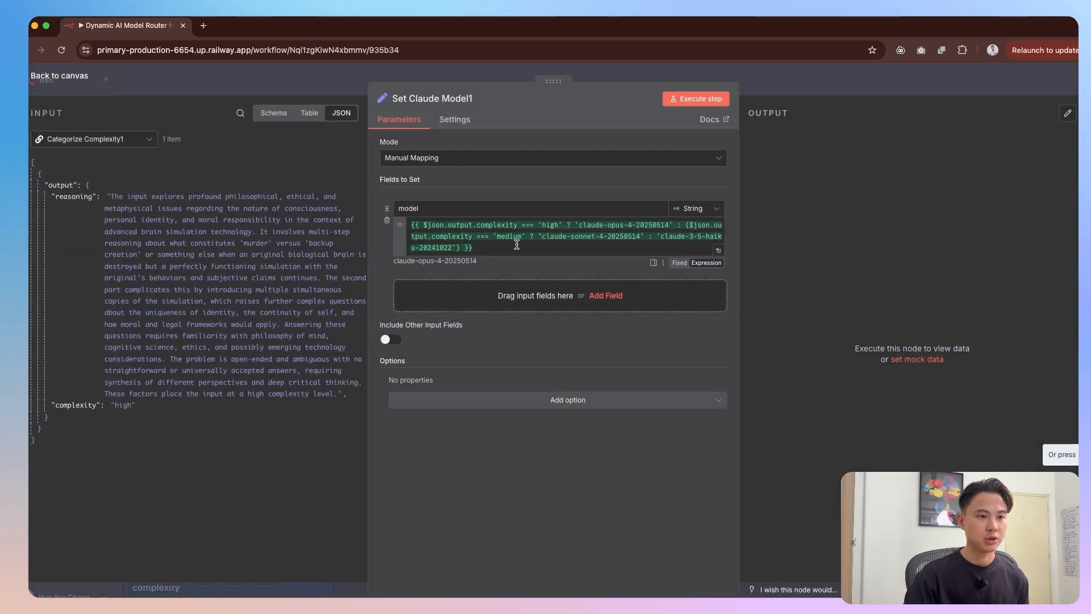
double_click(552, 225)
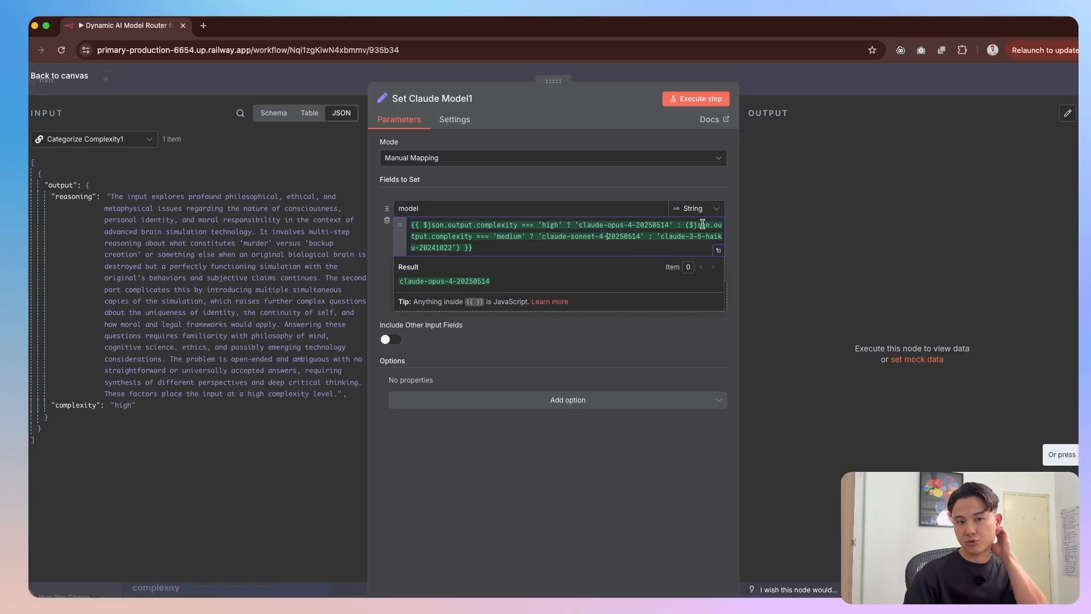
mouse_move(792, 86)
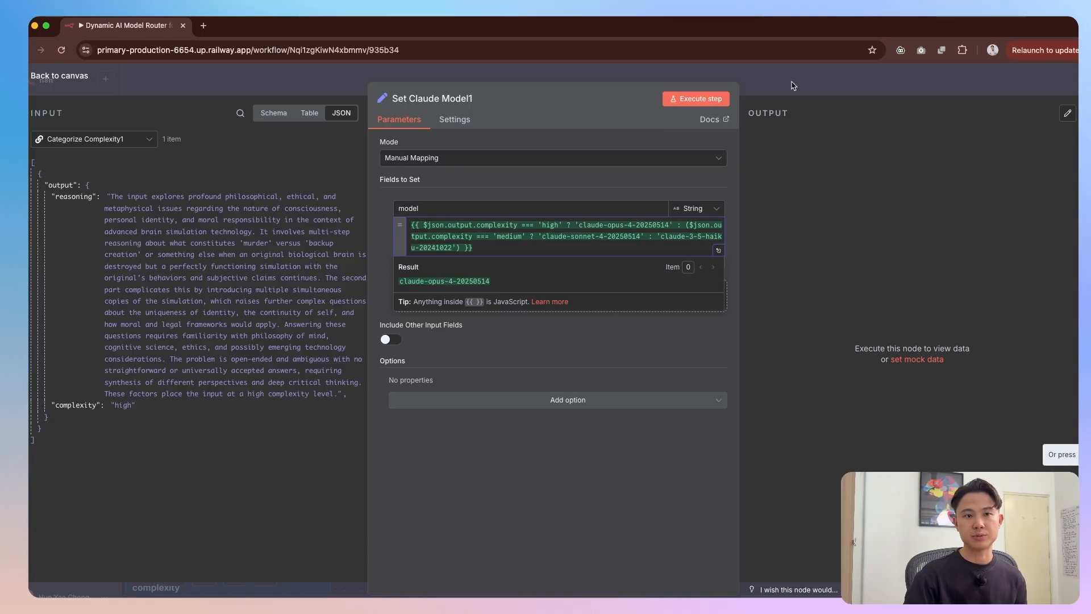
left_click(61, 75)
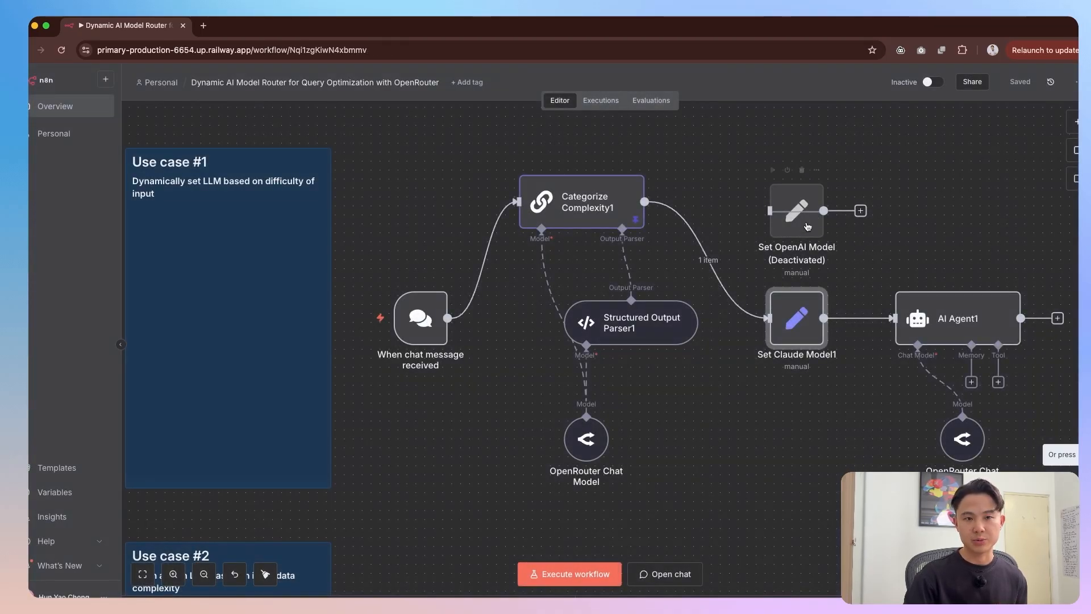
Inspect the deactivated Set OpenAI Model node mapping complexity to GPT-5, GPT-5-mini and GPT-5-nano.
double_click(796, 211)
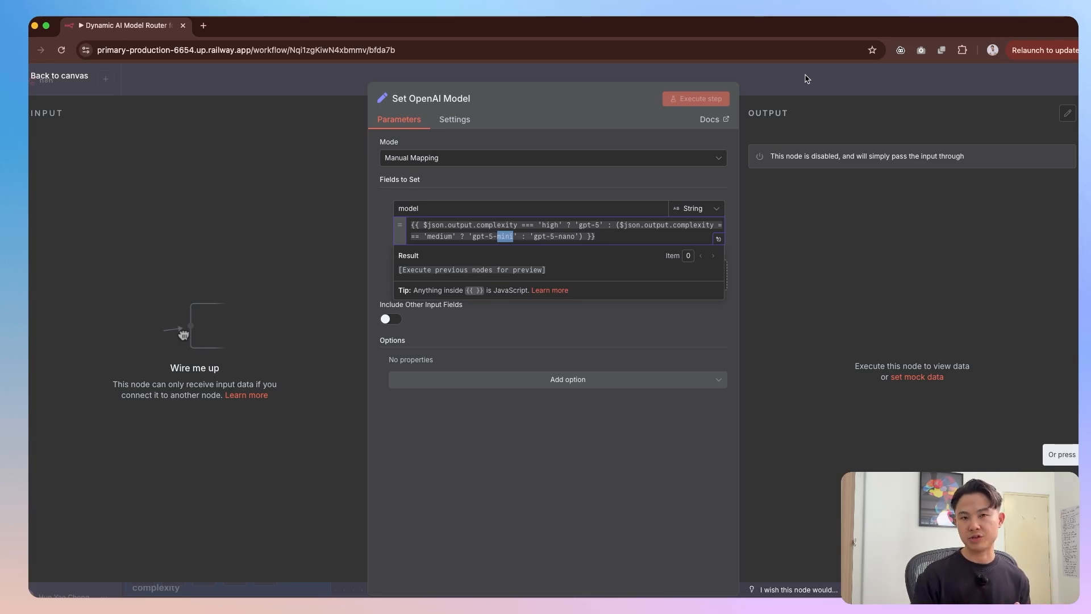
left_click(59, 75)
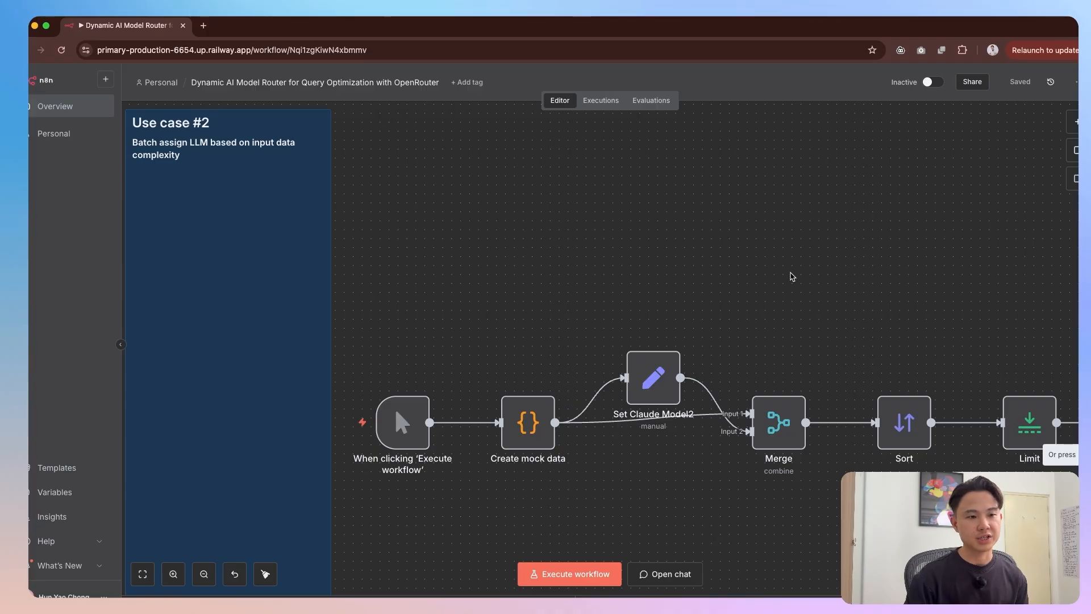
mouse_move(596, 291)
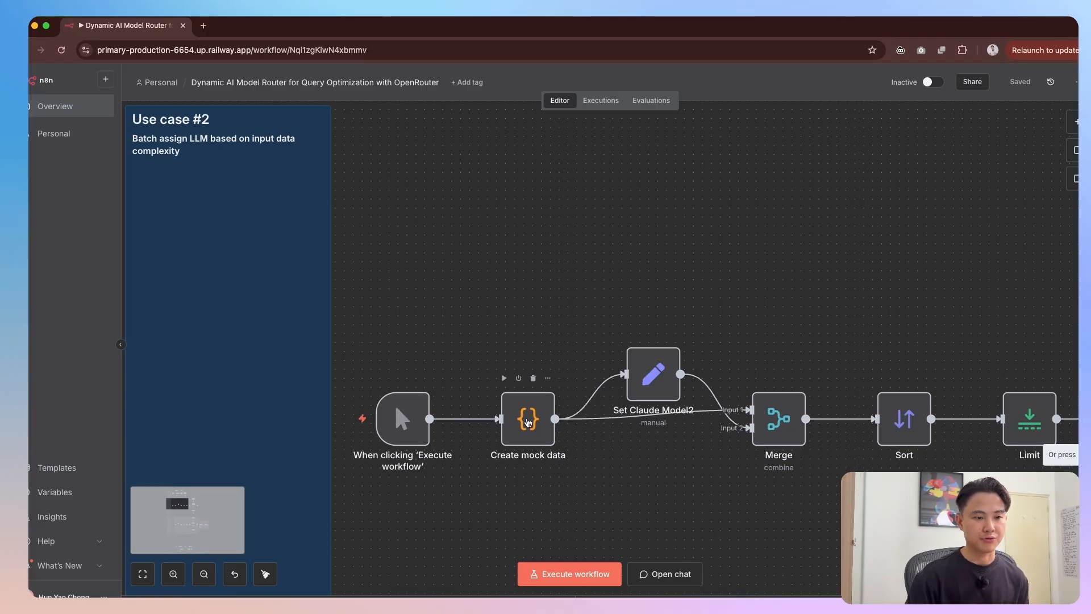
Execute the Create mock data code node to output 20 questions tagged low, medium or high.
double_click(527, 418)
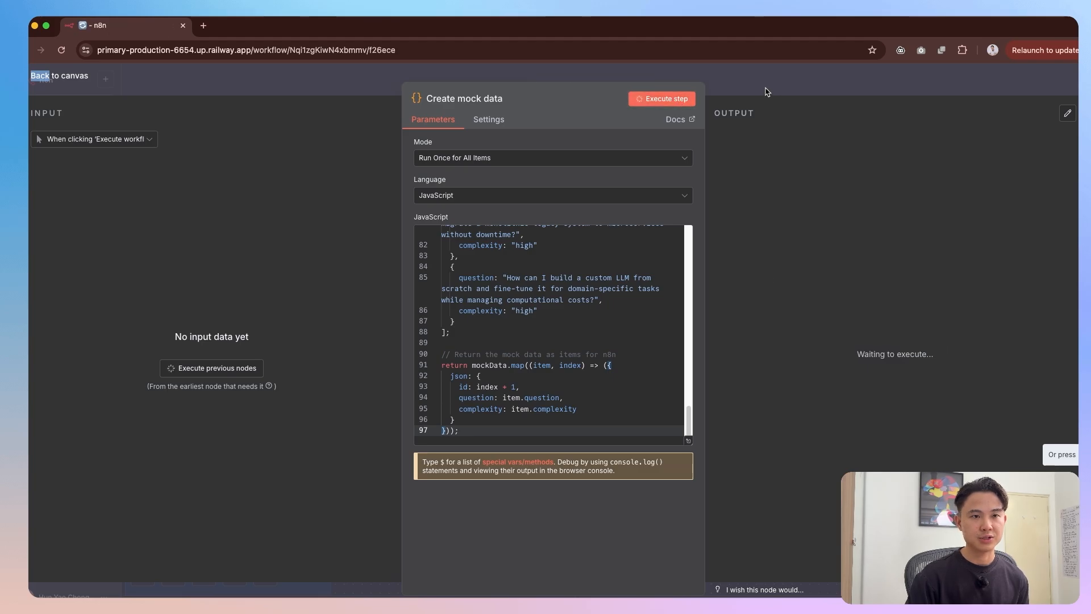
left_click(661, 98)
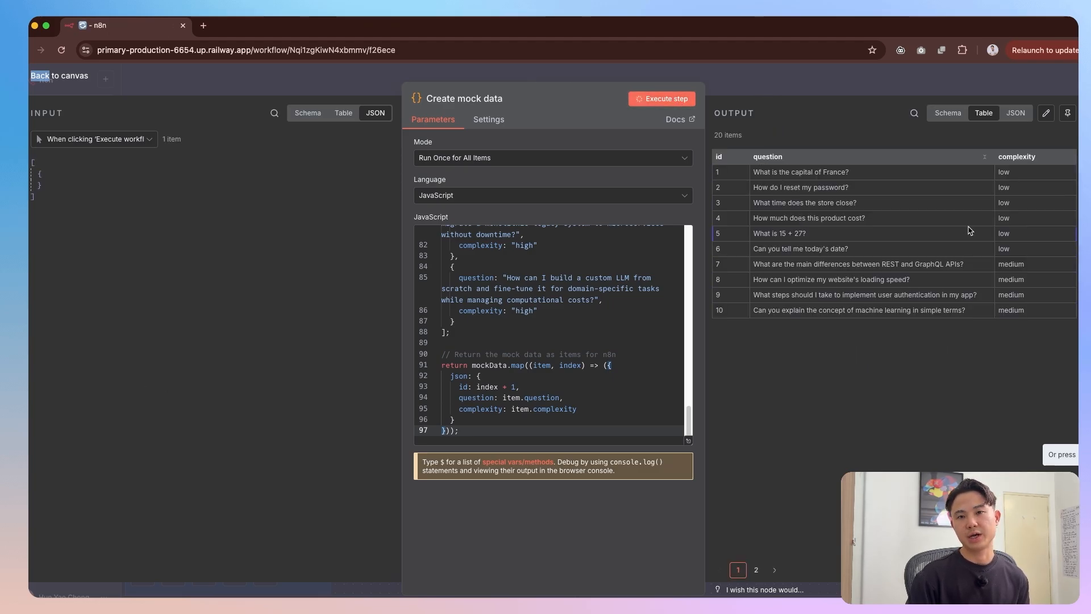
left_click(661, 97)
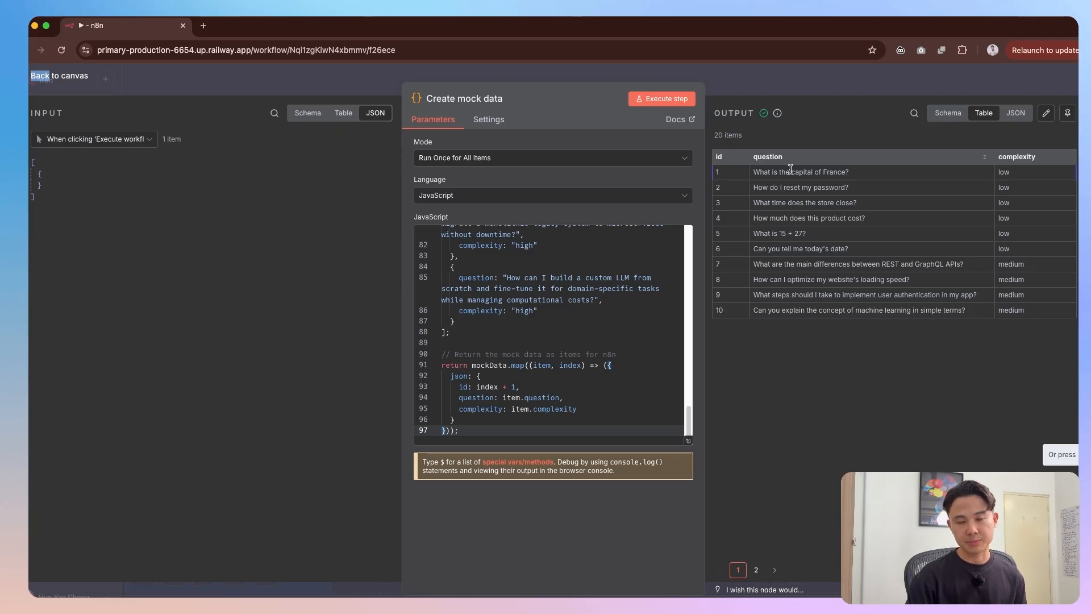
left_click(39, 75)
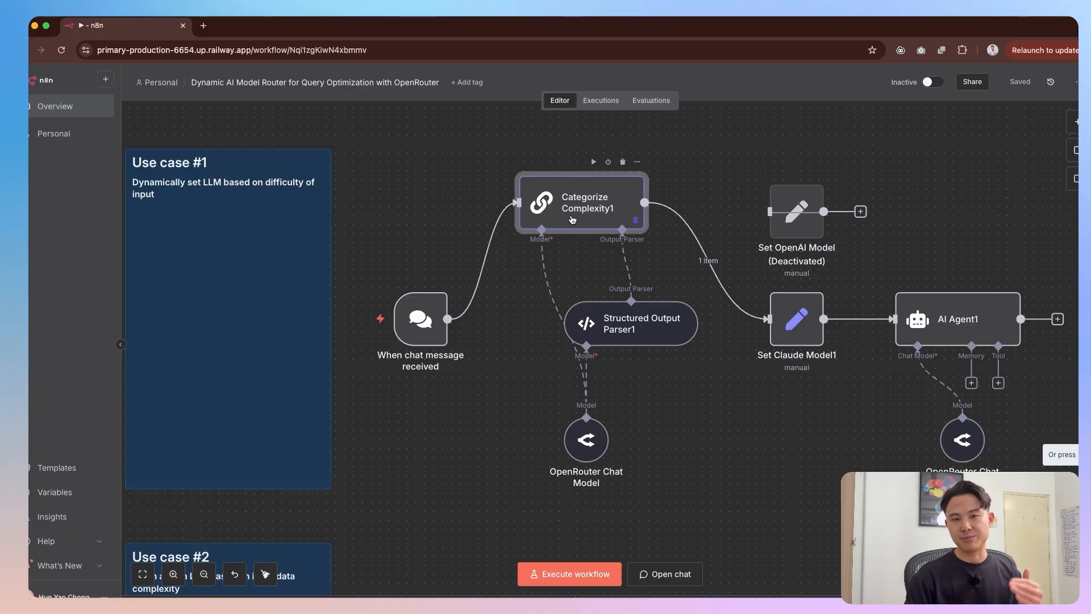
Inspect the Categorize Complexity1 prompt and highlight part of its low/medium/high criteria.
double_click(583, 202)
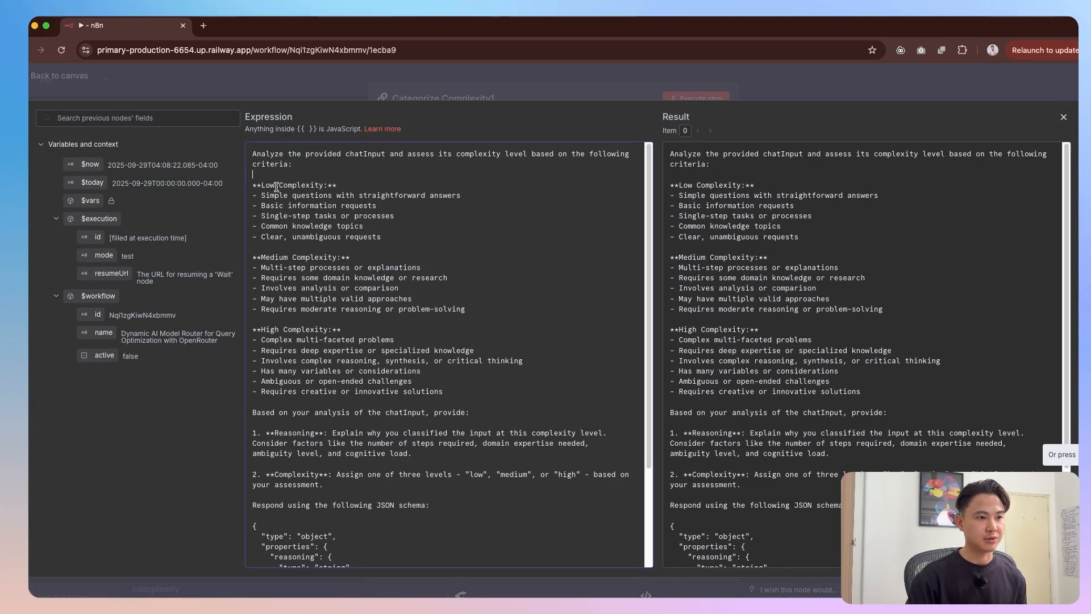
left_click_drag(278, 206, 379, 236)
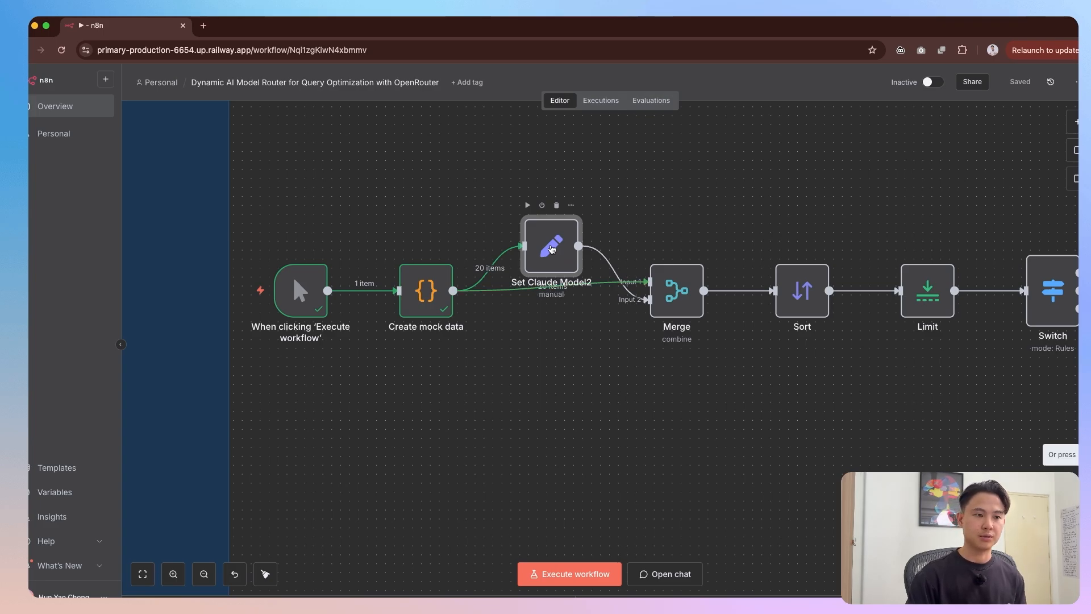
Inspect Set Claude Model2's Opus 4.1 / Sonnet 4 / Haiku 3.5 expression and pan to the Switch branches.
double_click(551, 246)
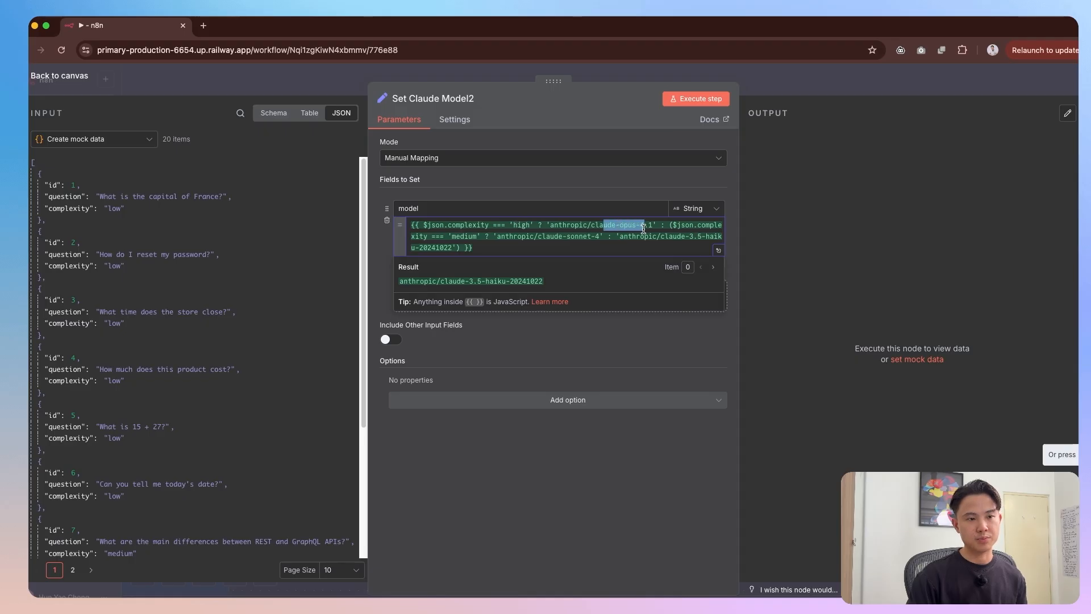
left_click(59, 75)
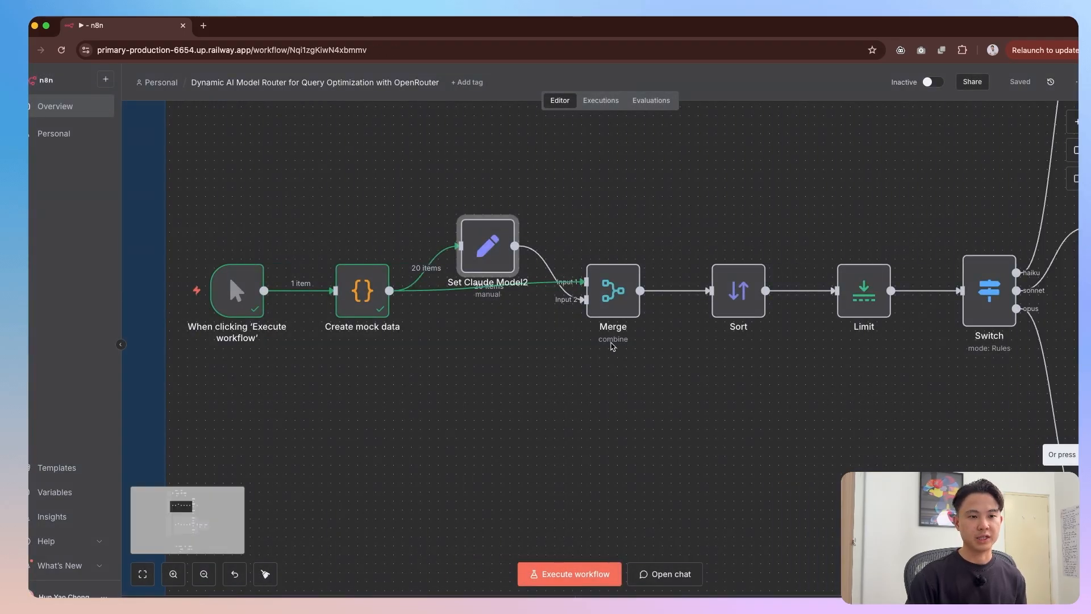
left_click_drag(627, 348, 418, 347)
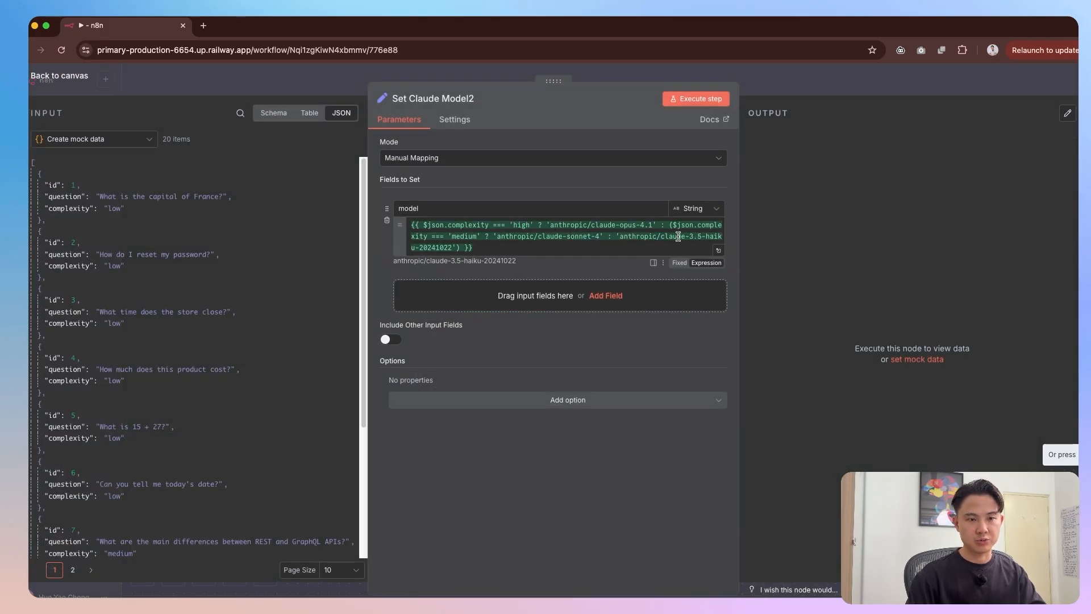
left_click(59, 75)
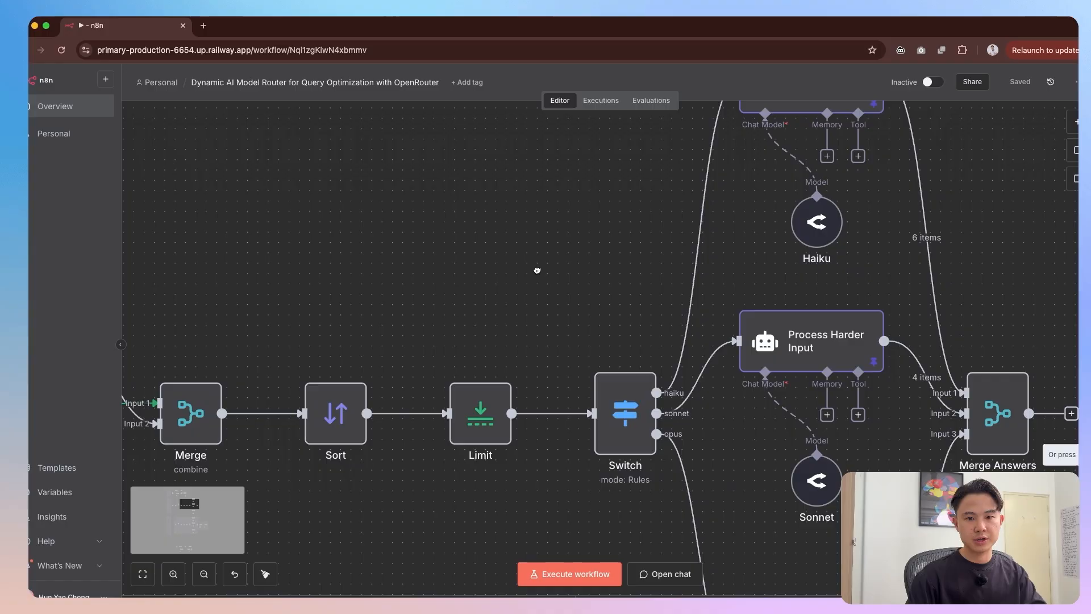
Review the Switch node's haiku, sonnet and opus routing rules.
double_click(625, 414)
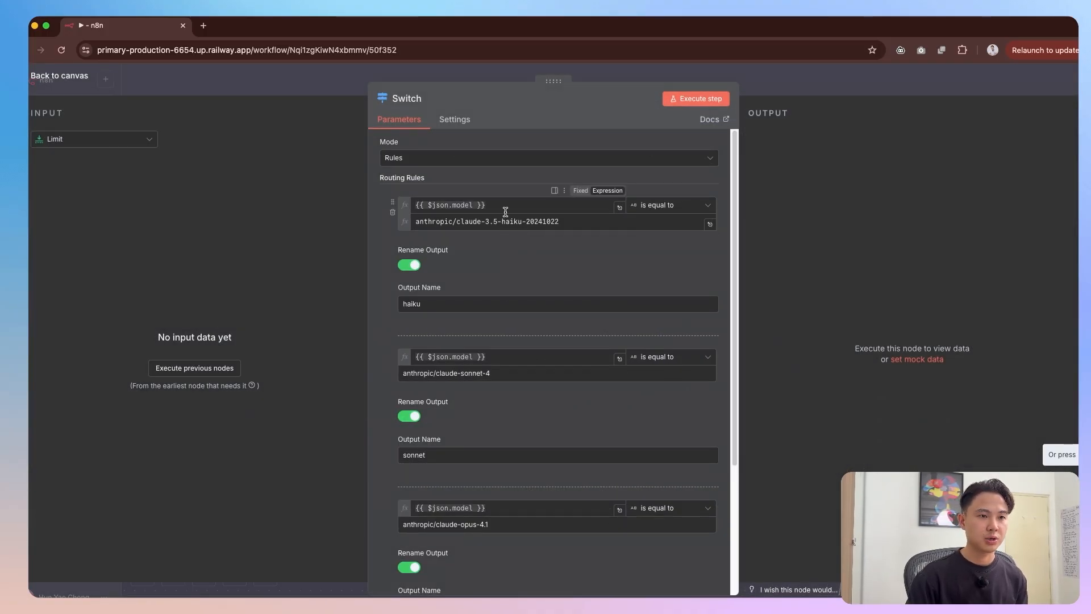
left_click(504, 204)
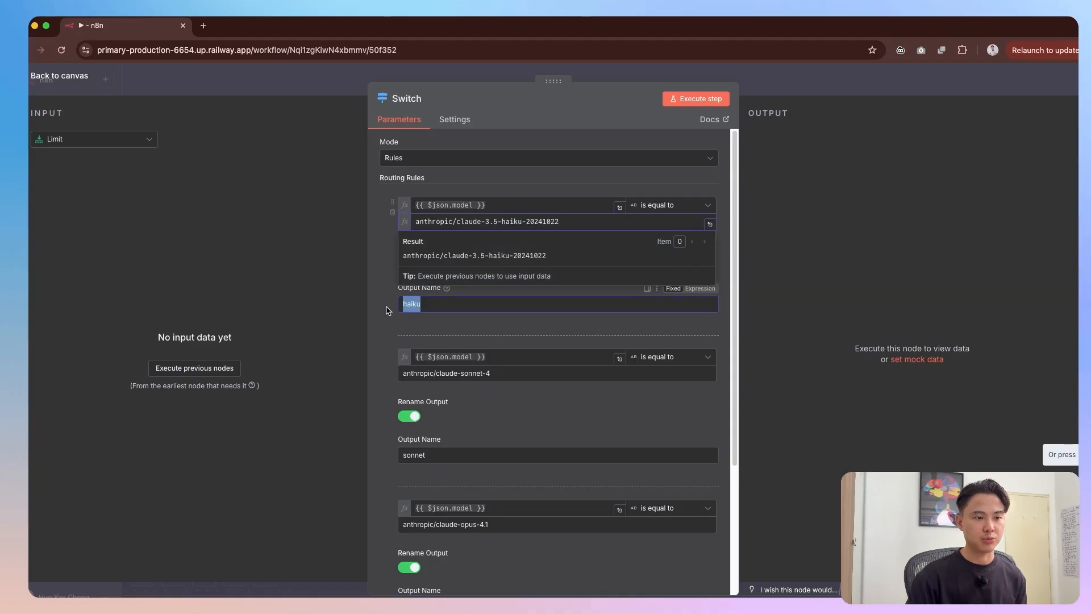
scroll("down", 3)
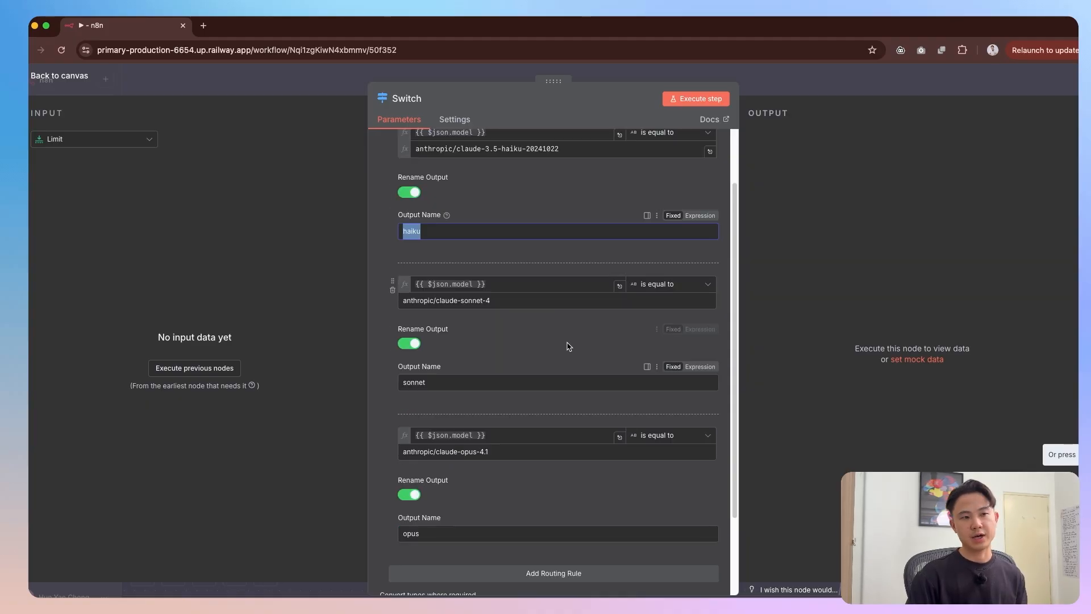
mouse_move(564, 335)
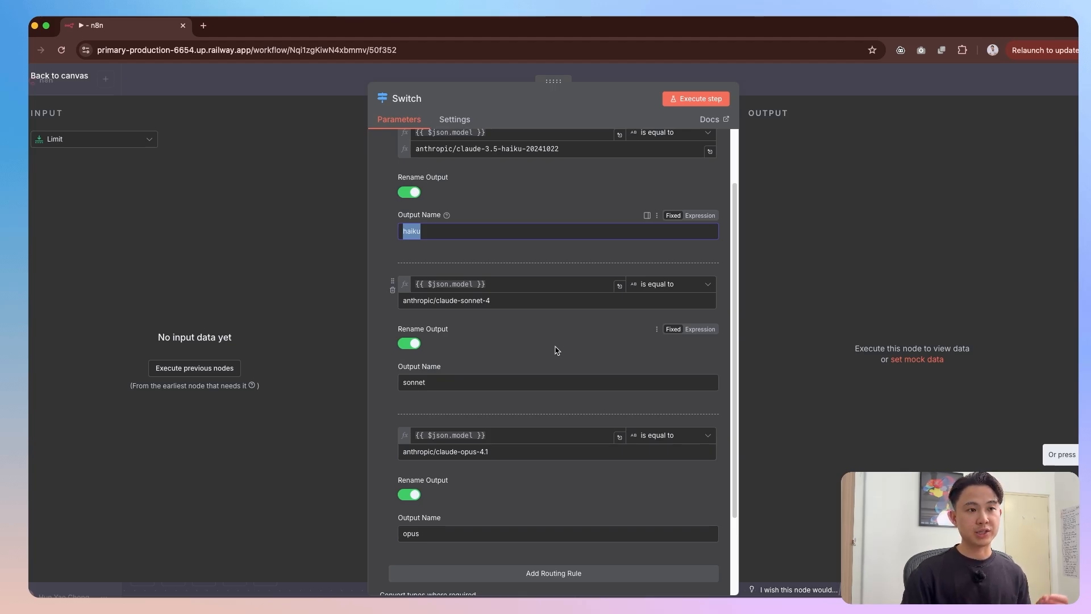
left_click(59, 75)
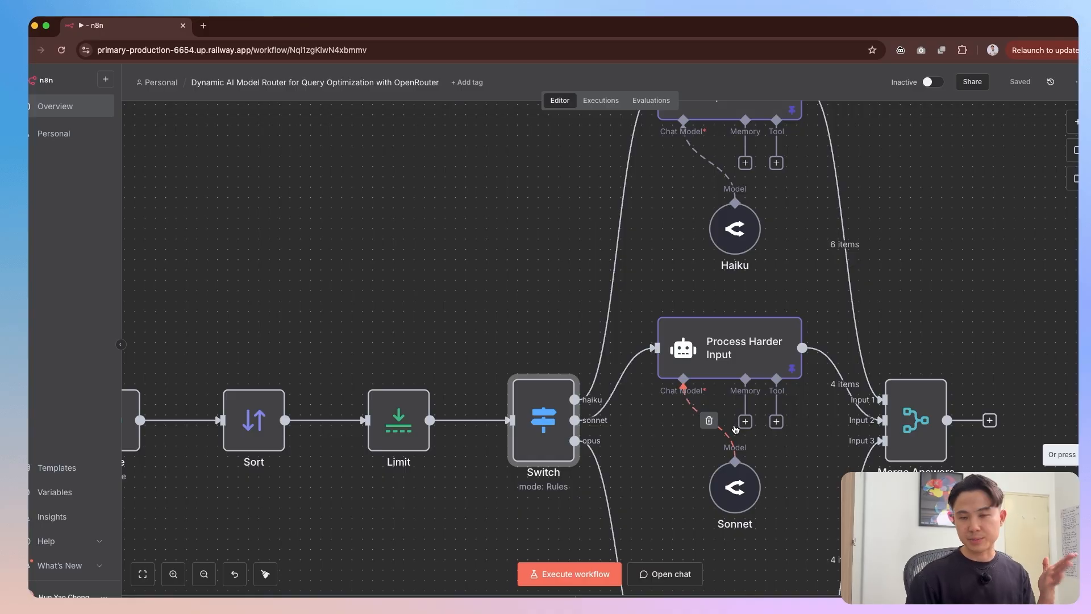
Recheck the Switch rules and return to the canvas to execute the Use case #2 workflow.
double_click(543, 421)
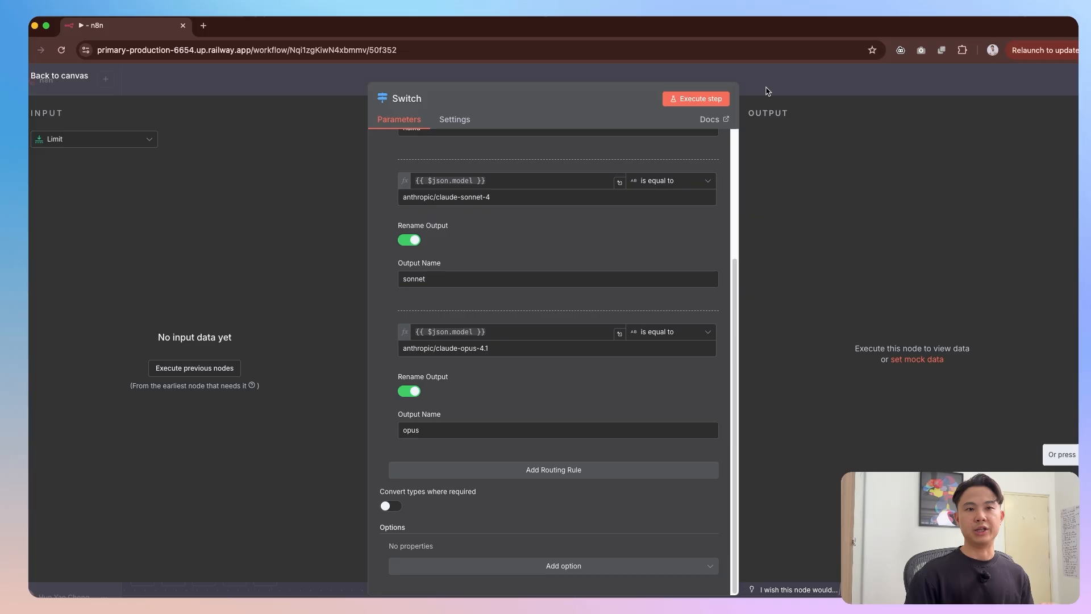
left_click(59, 75)
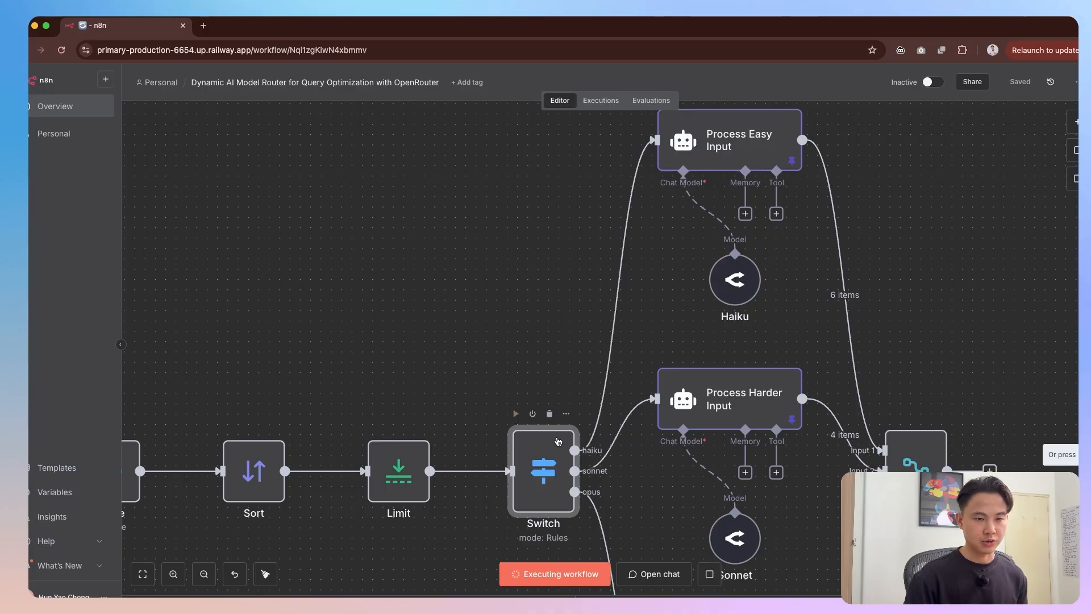
Confirm the Switch routed 2 items to Haiku, 5 to Sonnet and 3 to Opus.
double_click(544, 472)
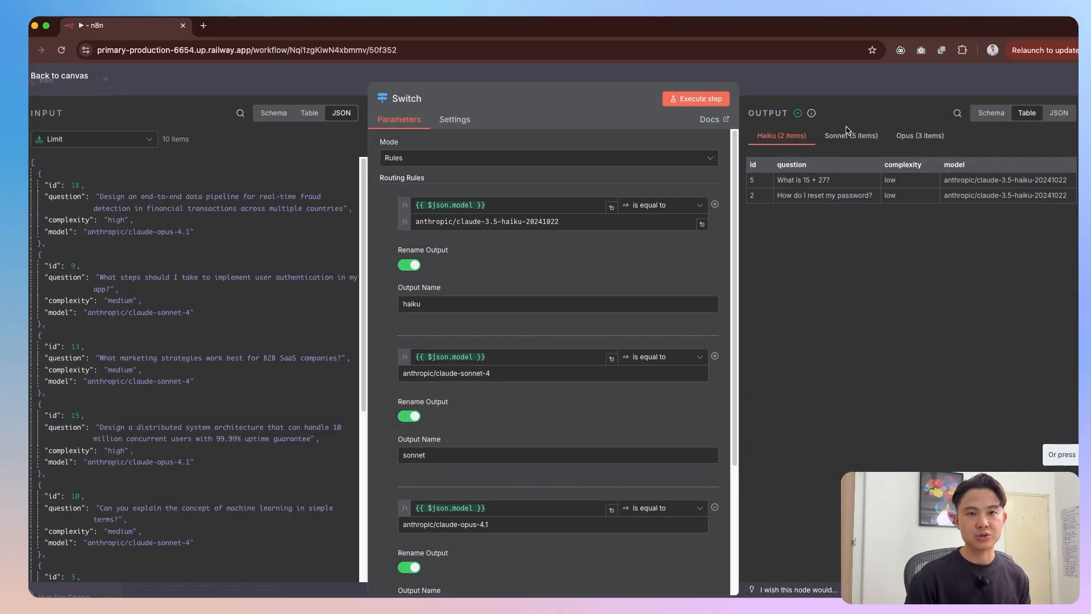
mouse_move(786, 141)
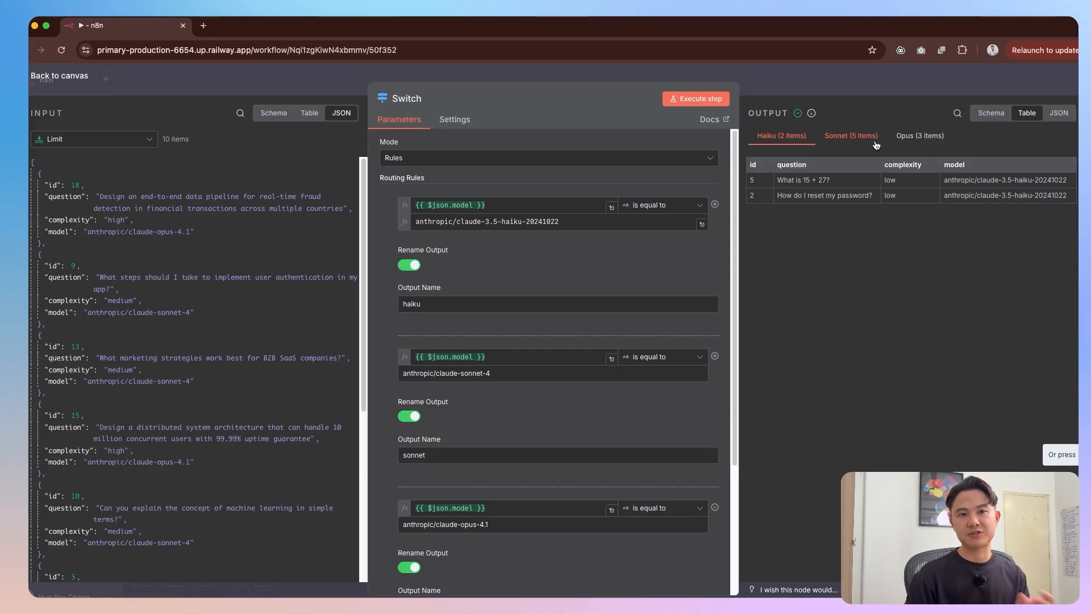
mouse_move(922, 150)
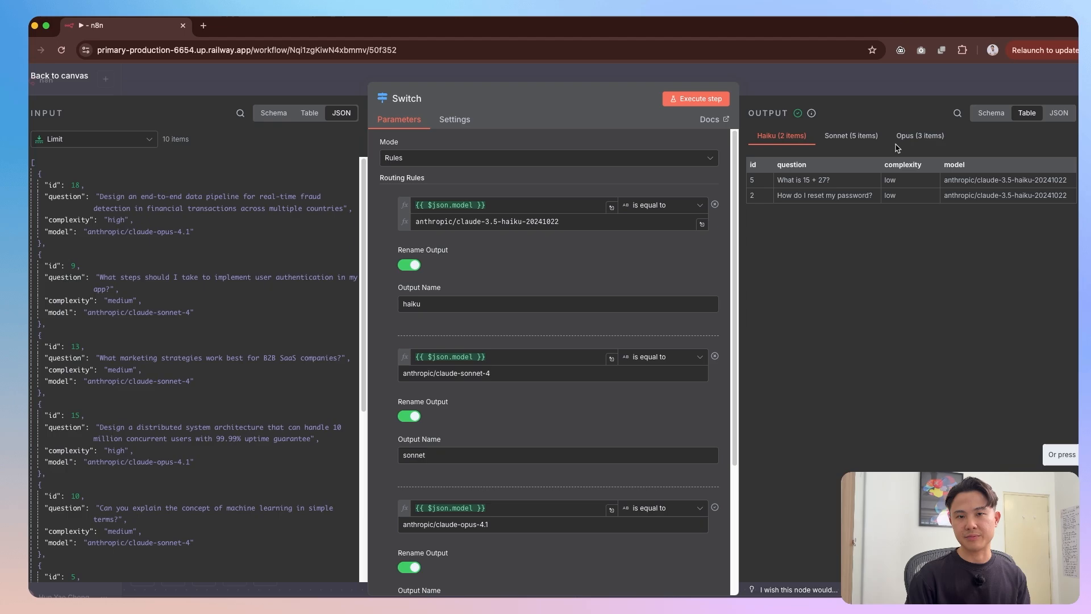
mouse_move(891, 144)
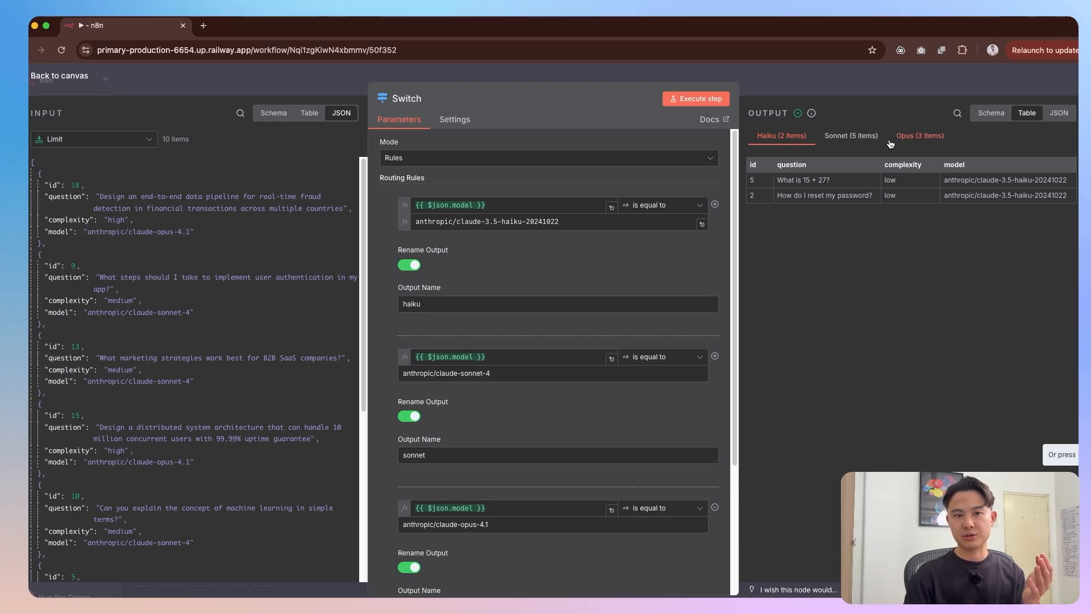
mouse_move(862, 93)
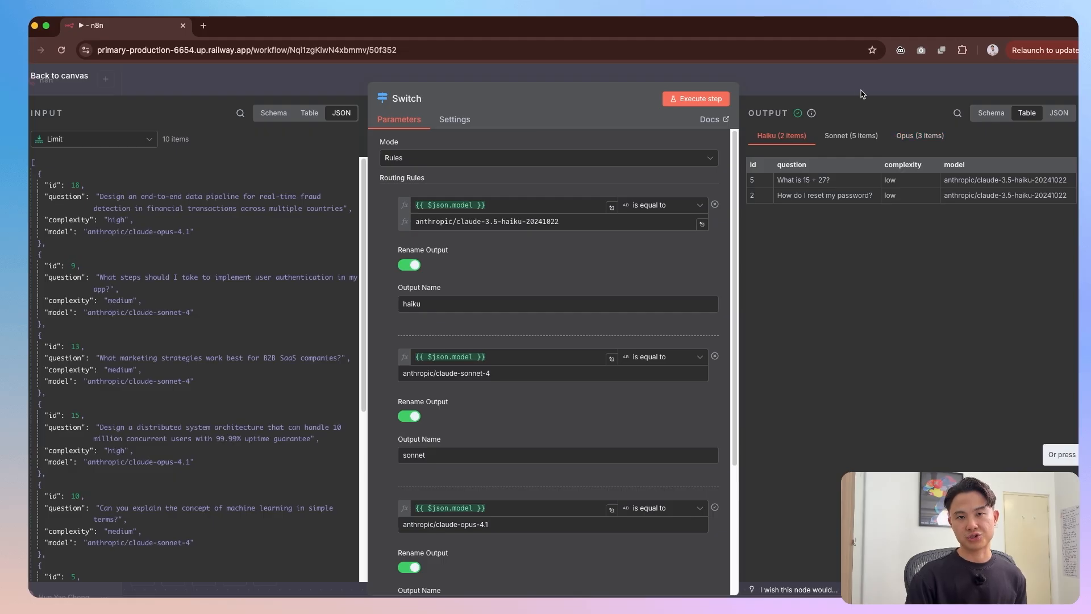
left_click(59, 76)
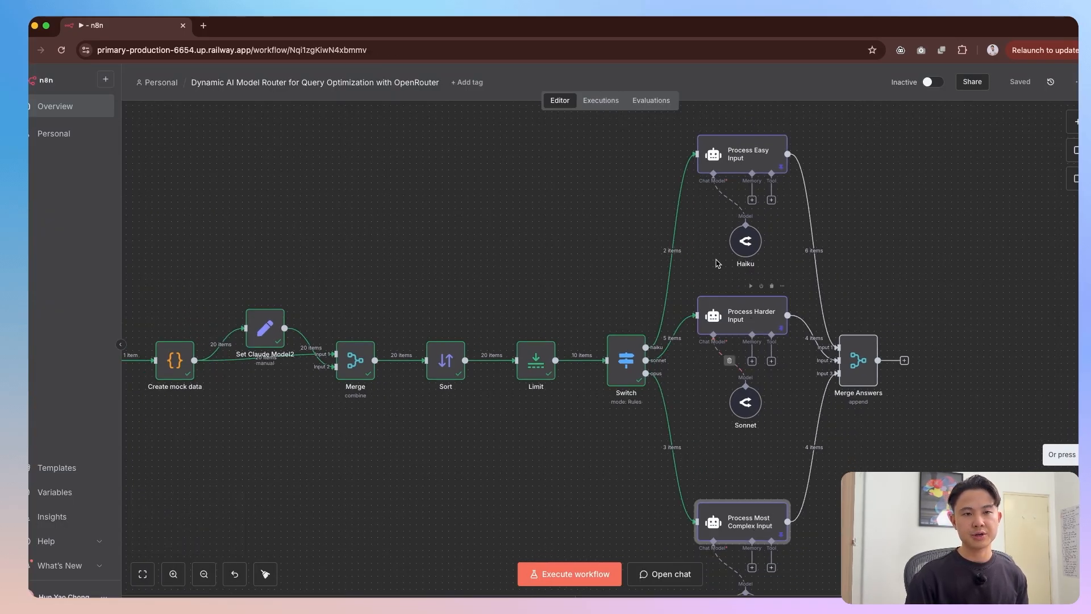
double_click(745, 241)
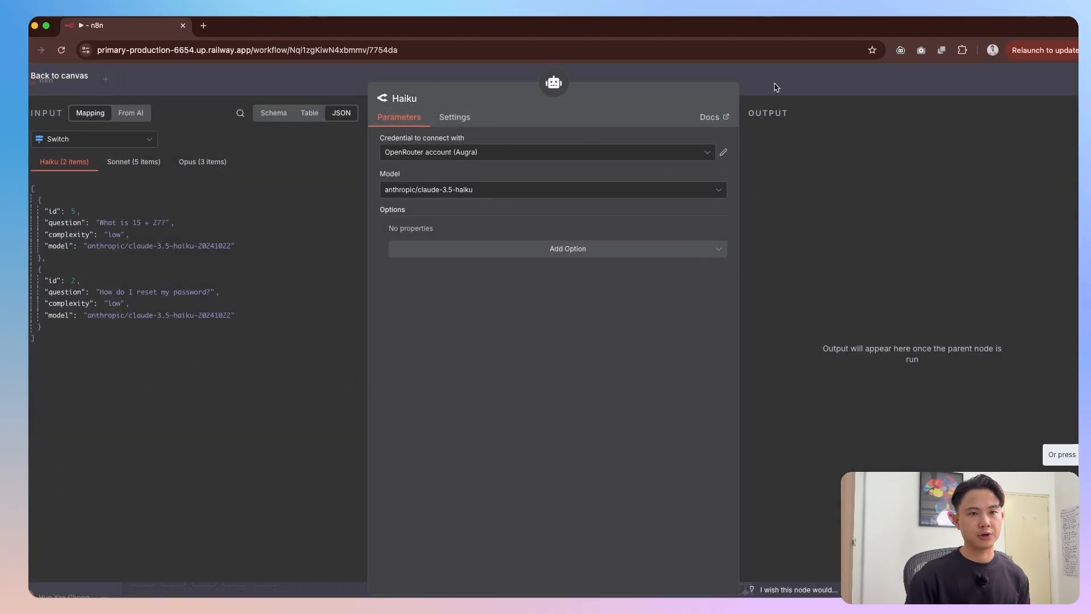
left_click(60, 75)
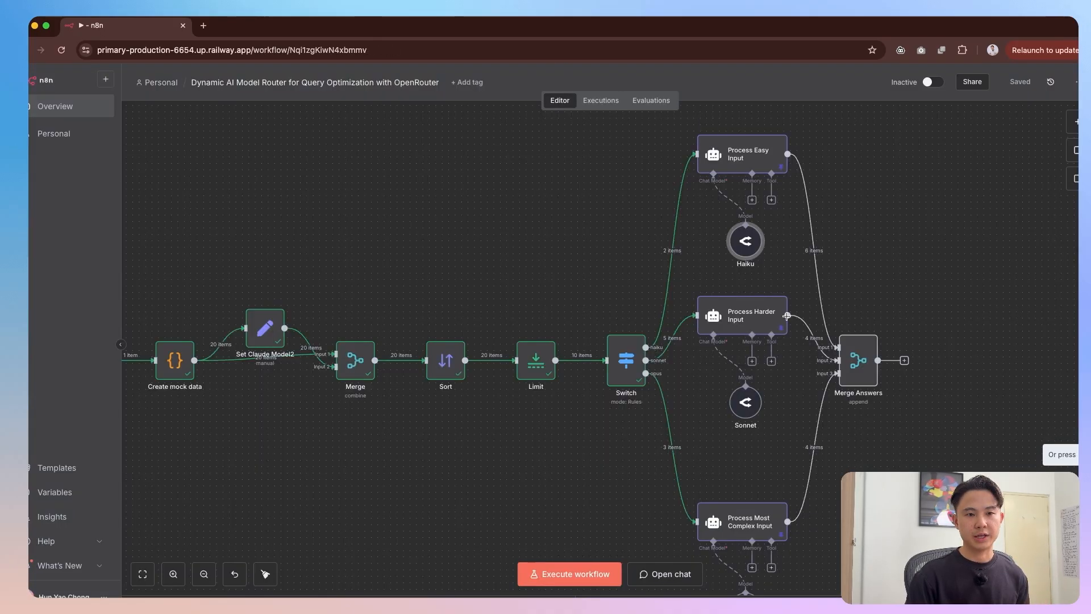
double_click(744, 403)
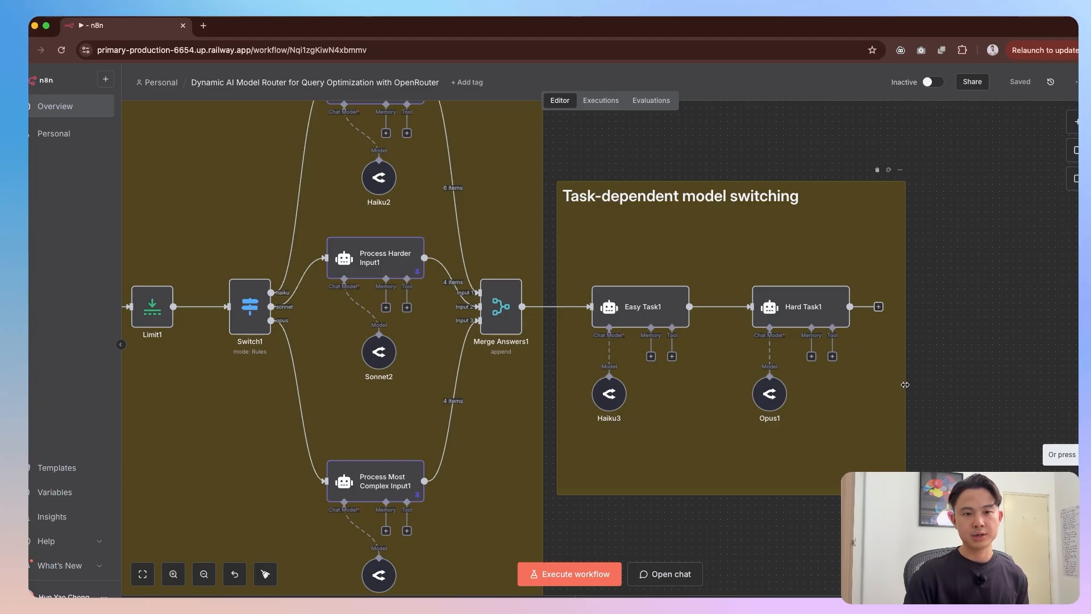
mouse_move(796, 405)
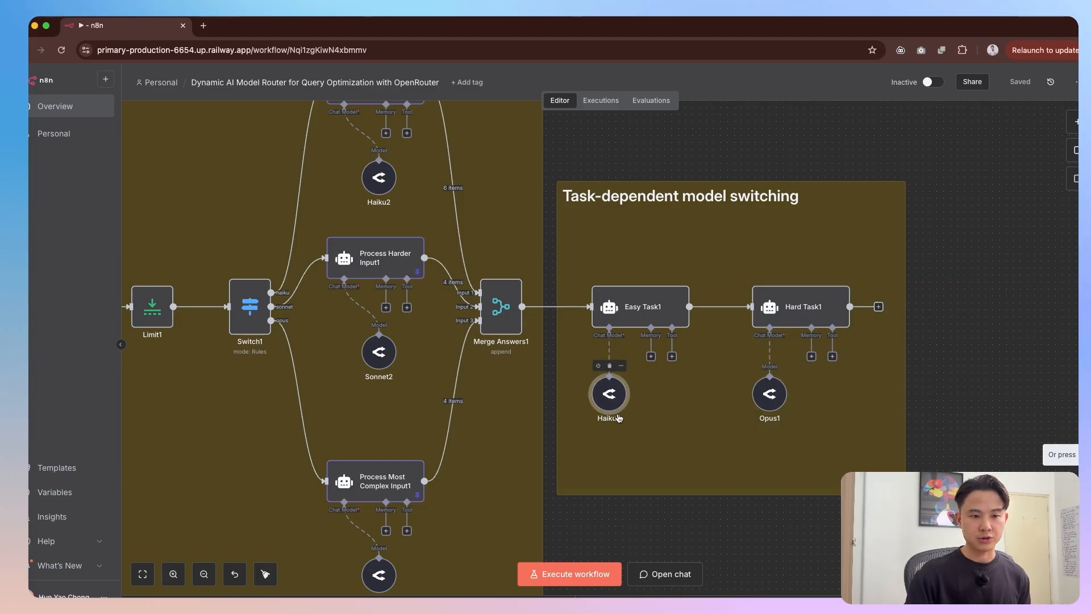
Change Easy Task1's model from Haiku to openai/gpt-5-nano and rename its node Gpt-5-nano.
double_click(608, 394)
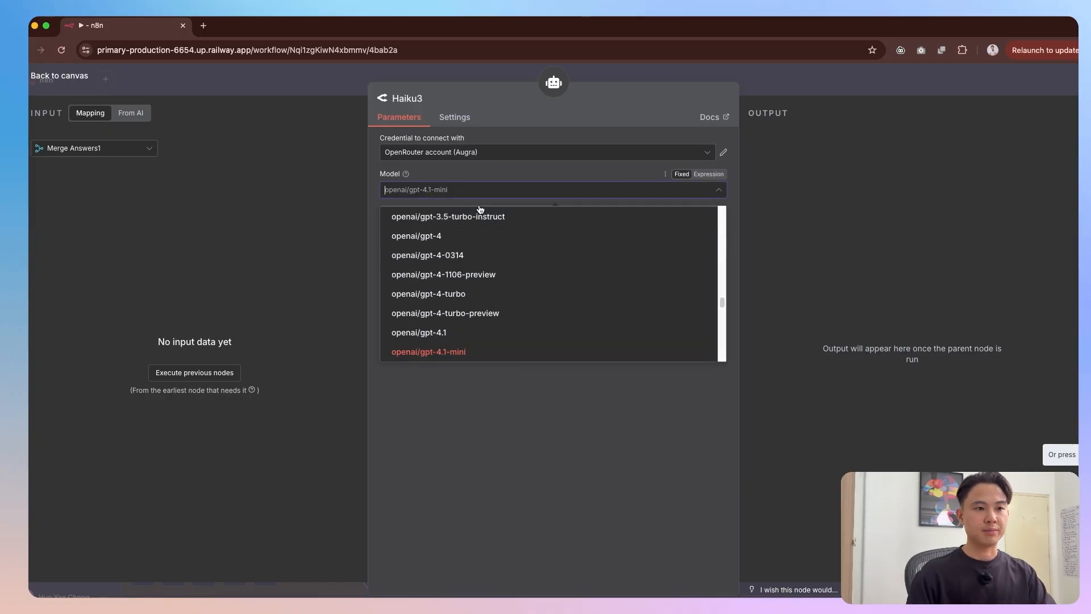
type("gpt-5-nano")
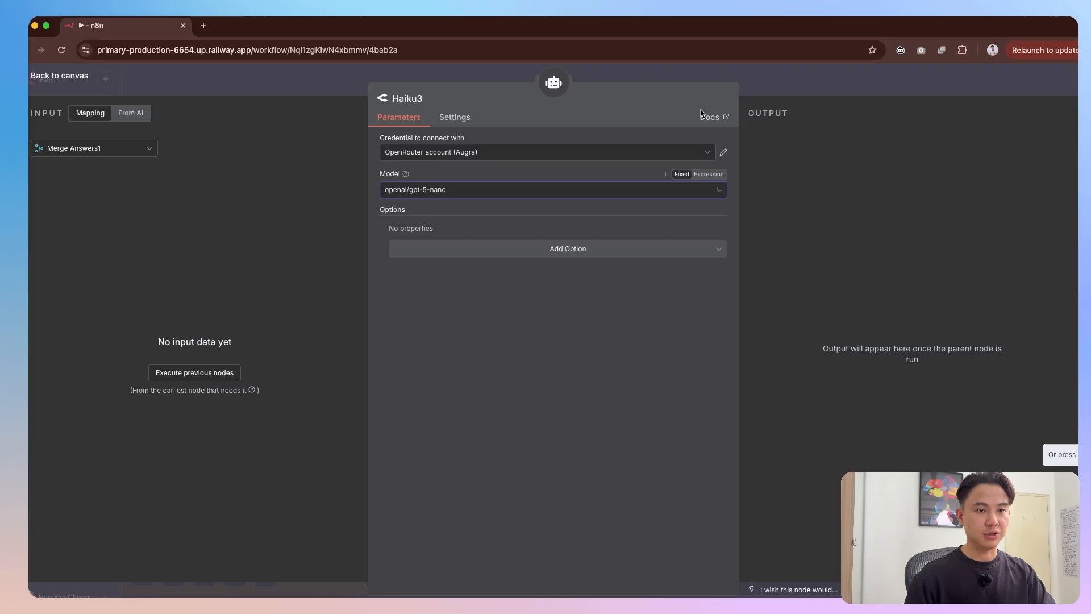
mouse_move(773, 87)
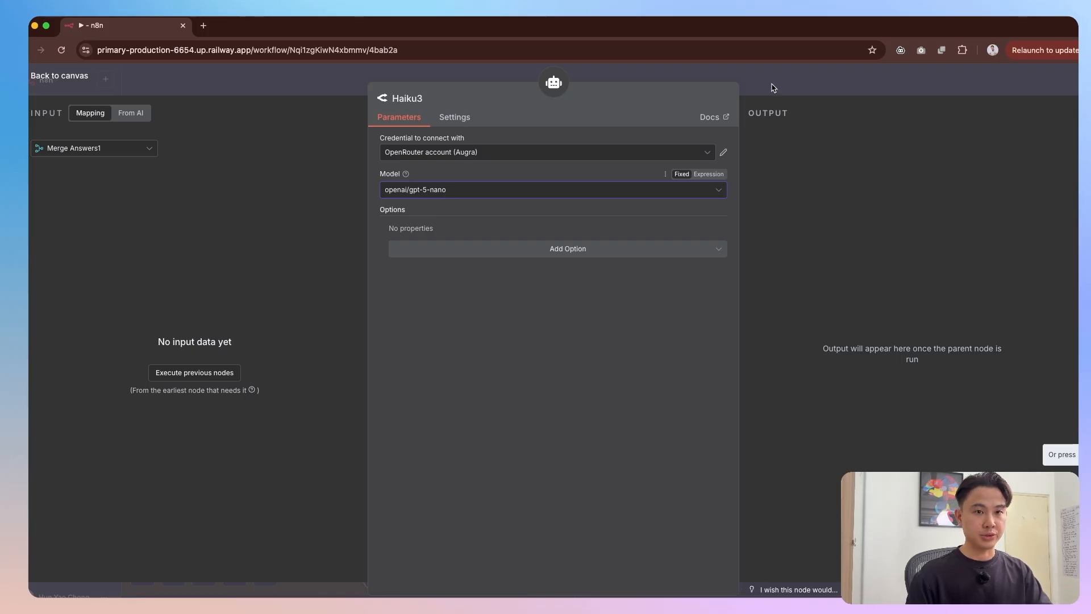
left_click(59, 75)
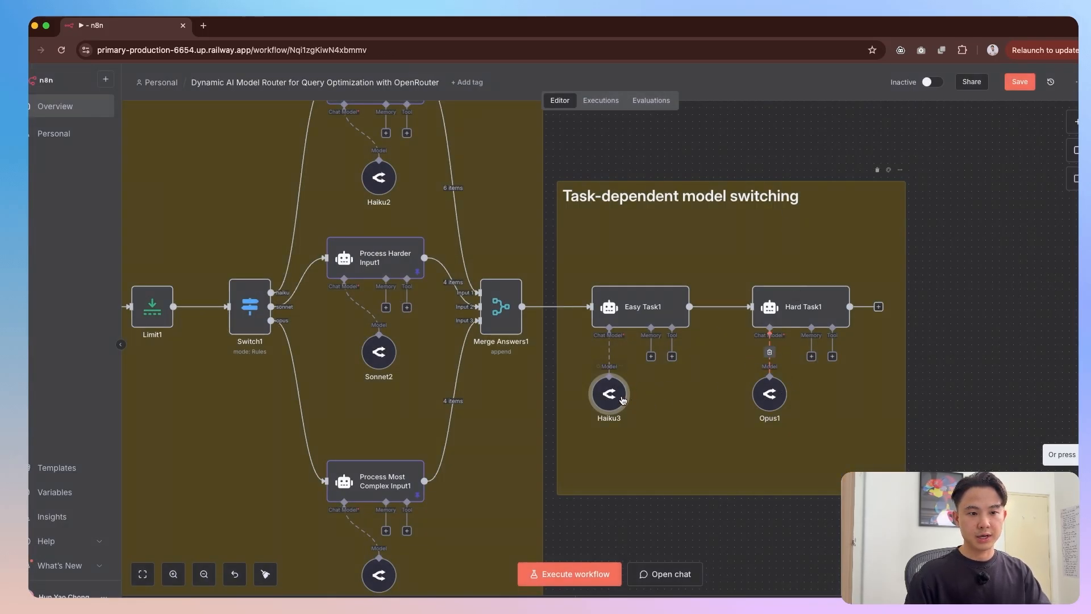
double_click(608, 393)
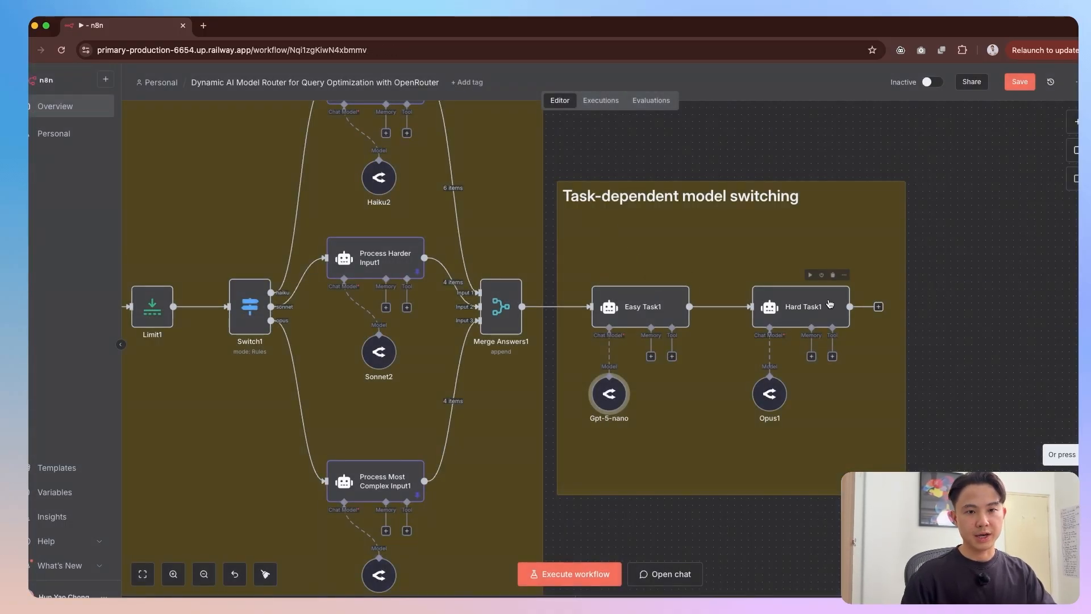
double_click(770, 394)
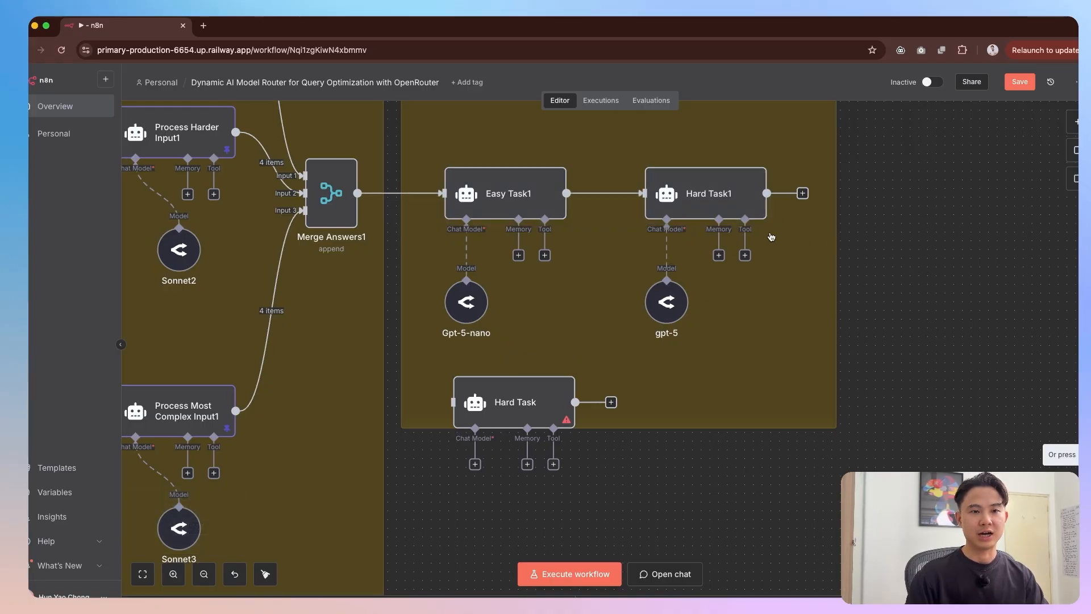
mouse_move(677, 202)
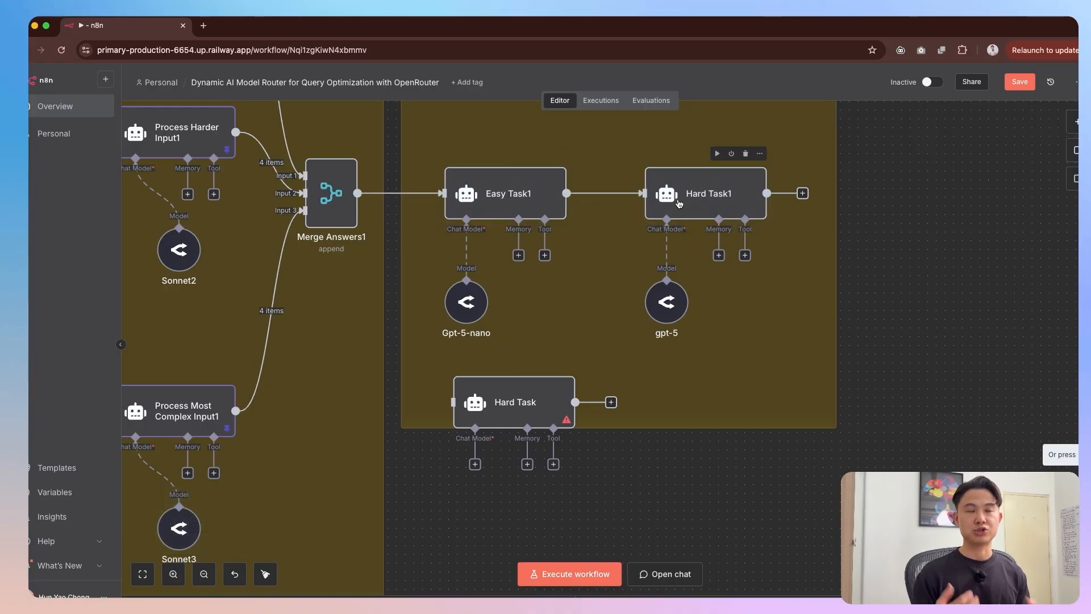
mouse_move(753, 291)
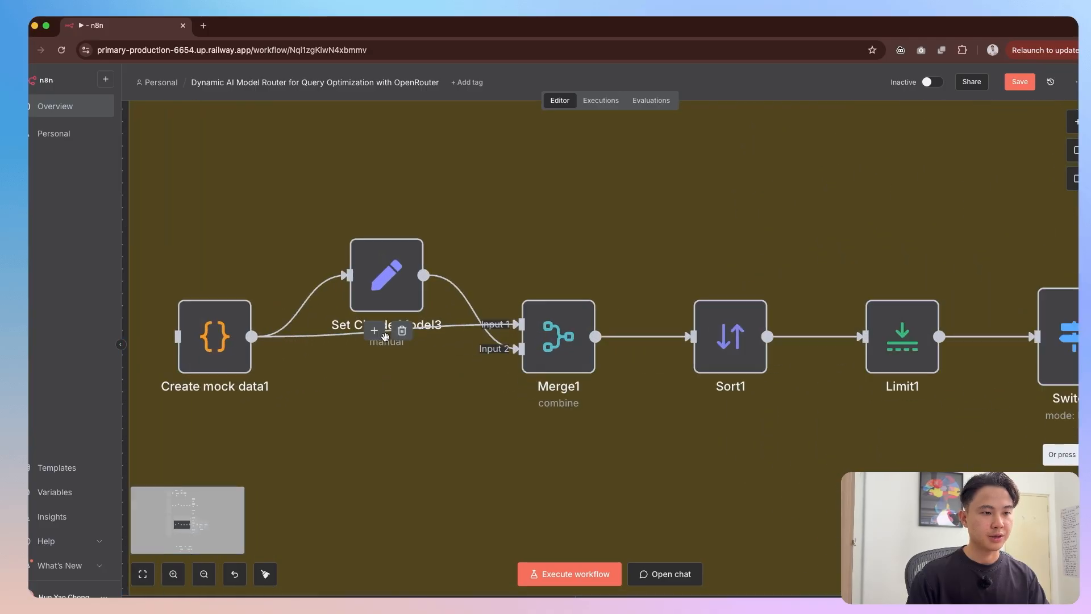
View the Set node expression, then execute Create mock data1 to produce 20 questions.
double_click(387, 274)
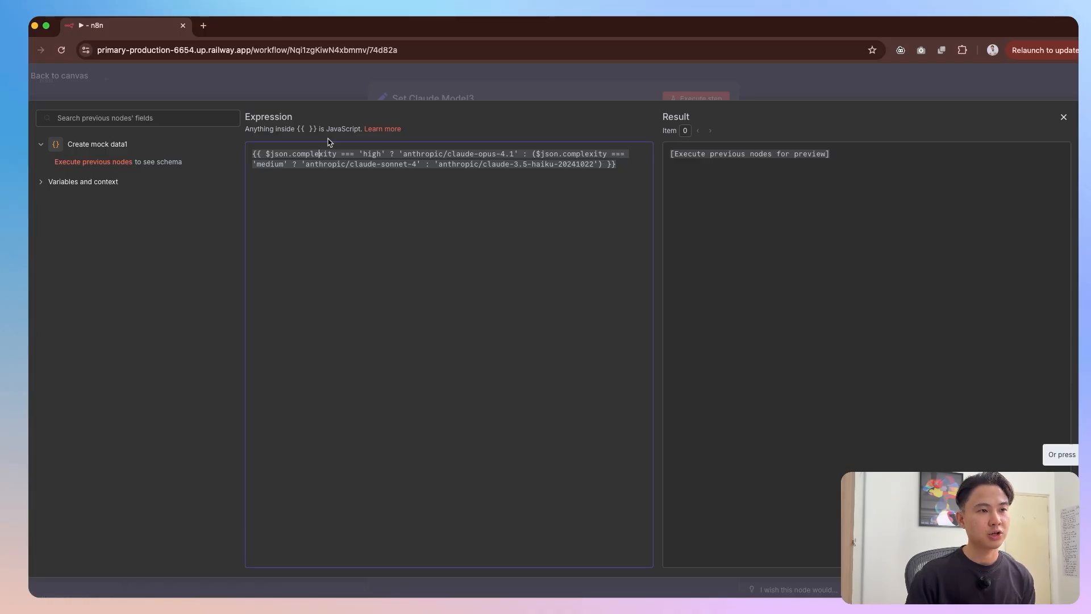
left_click(1064, 116)
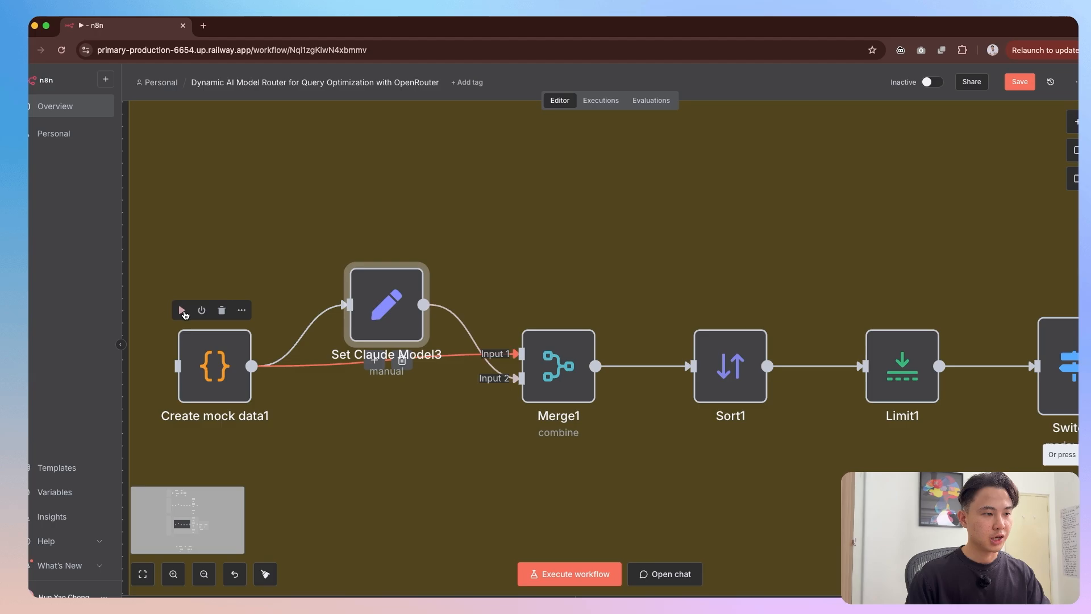
left_click(183, 309)
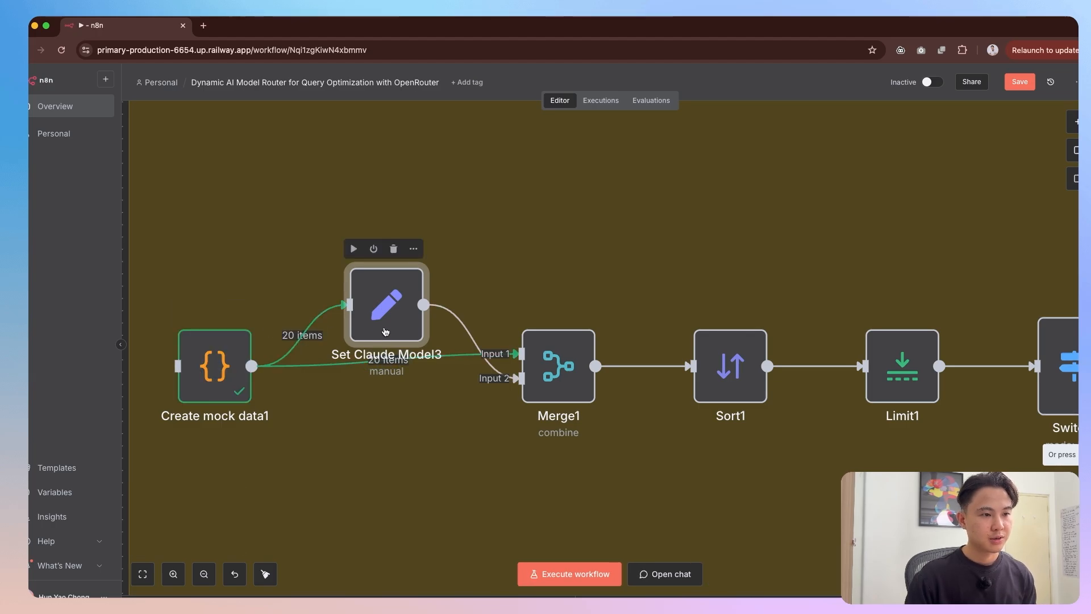
Show Set Claude Model3's 20 input items as a table and preview the expression resolving to claude-3.5-haiku.
double_click(387, 305)
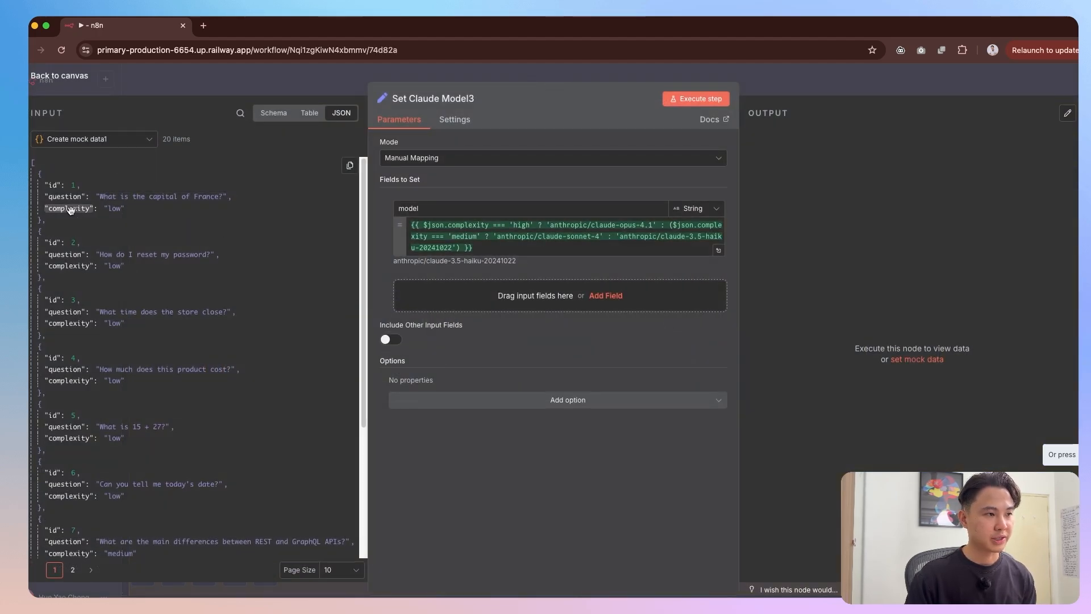
left_click(309, 113)
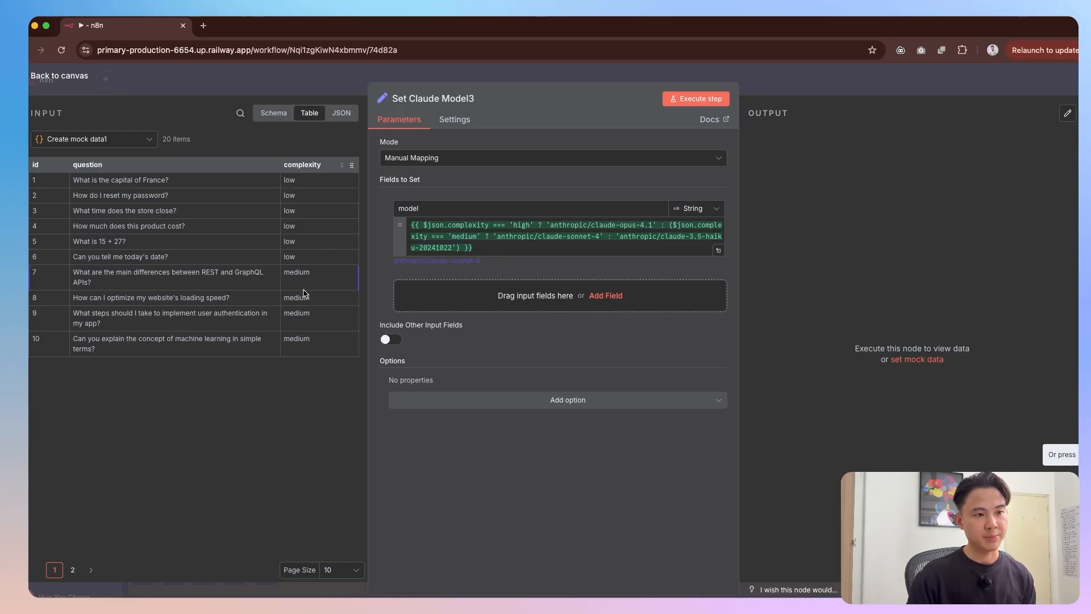
left_click(425, 227)
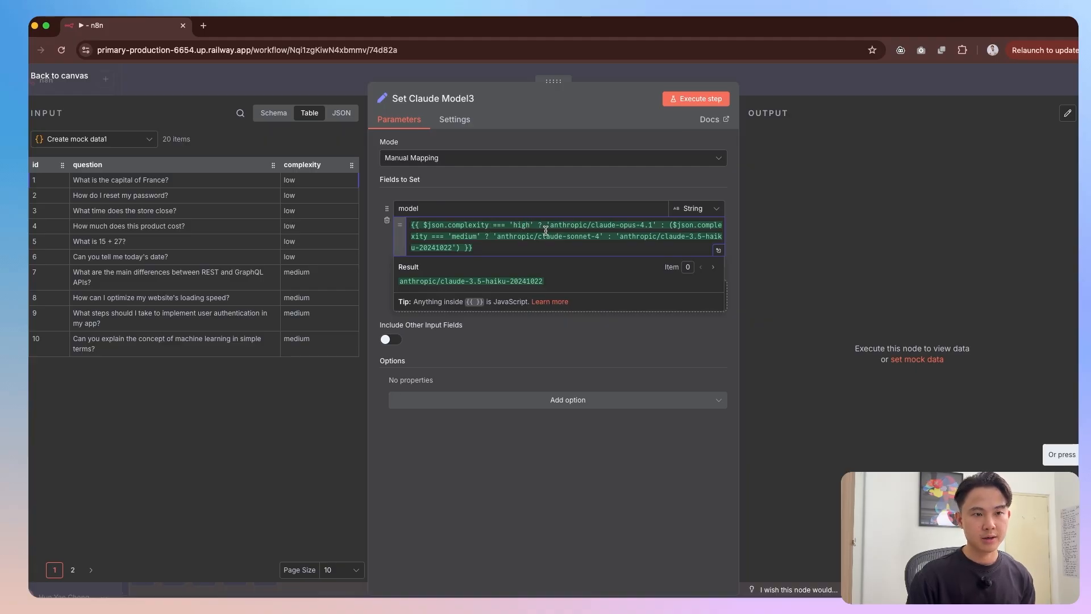
Highlight parts of the Set Claude Model3 model expression while explaining its logic.
left_click_drag(547, 225, 658, 225)
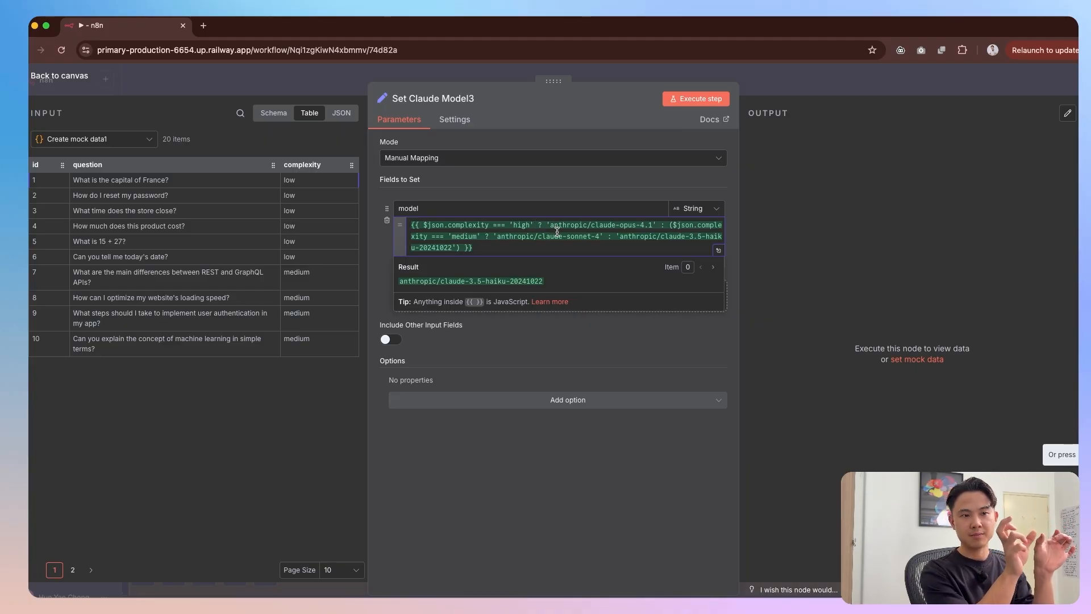
left_click_drag(550, 225, 646, 225)
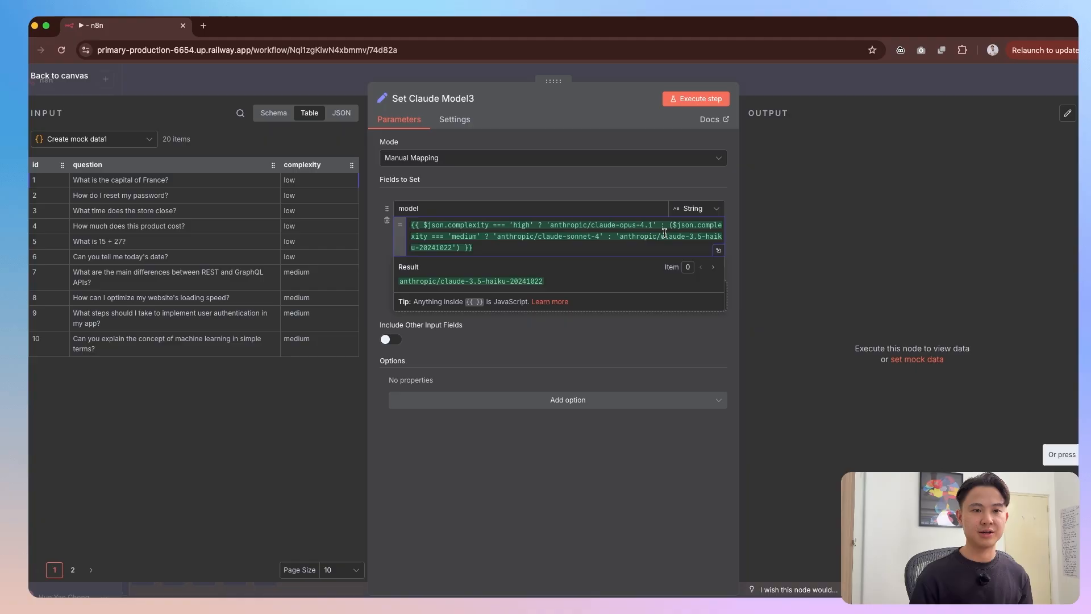
left_click_drag(665, 225, 480, 237)
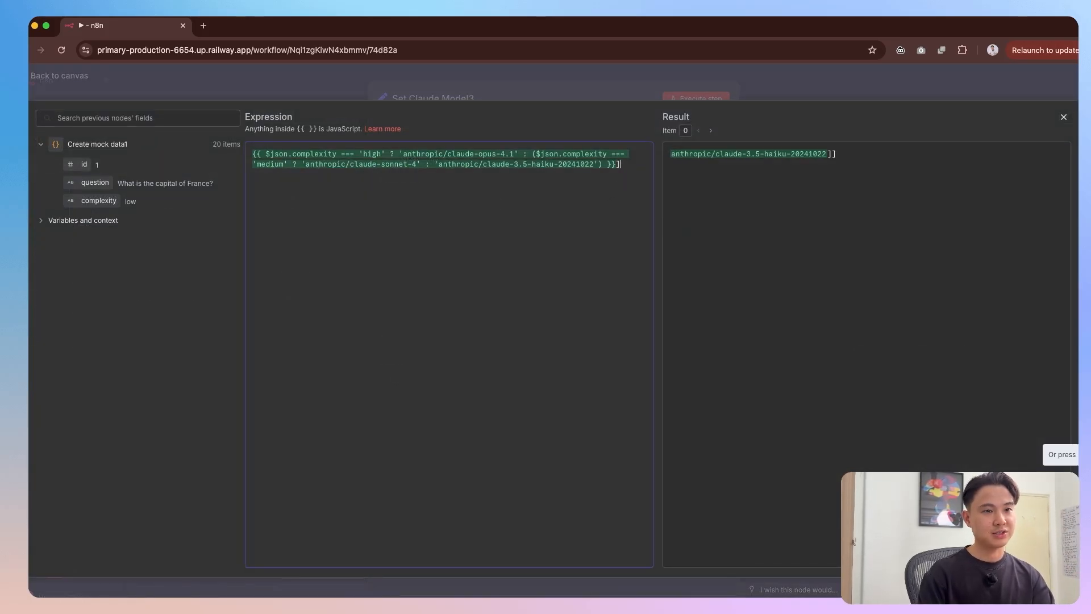
Note under the expression: if complexity 'high' use Opus 4.1, if 'medium' use 'anthropic/claude-sonnet-4'.
type("if complexity === 'high")
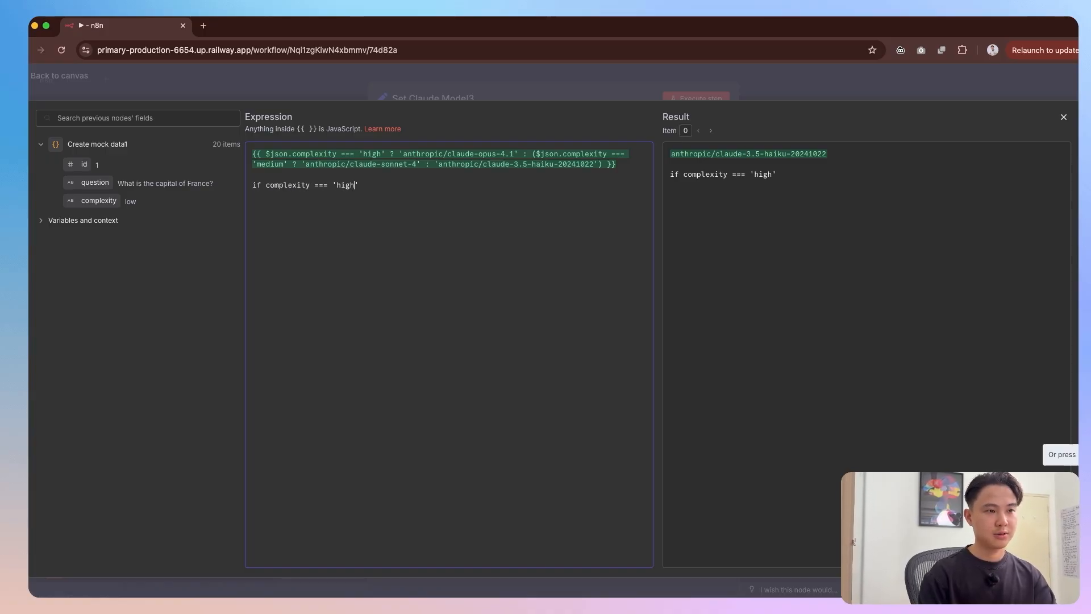
type(":")
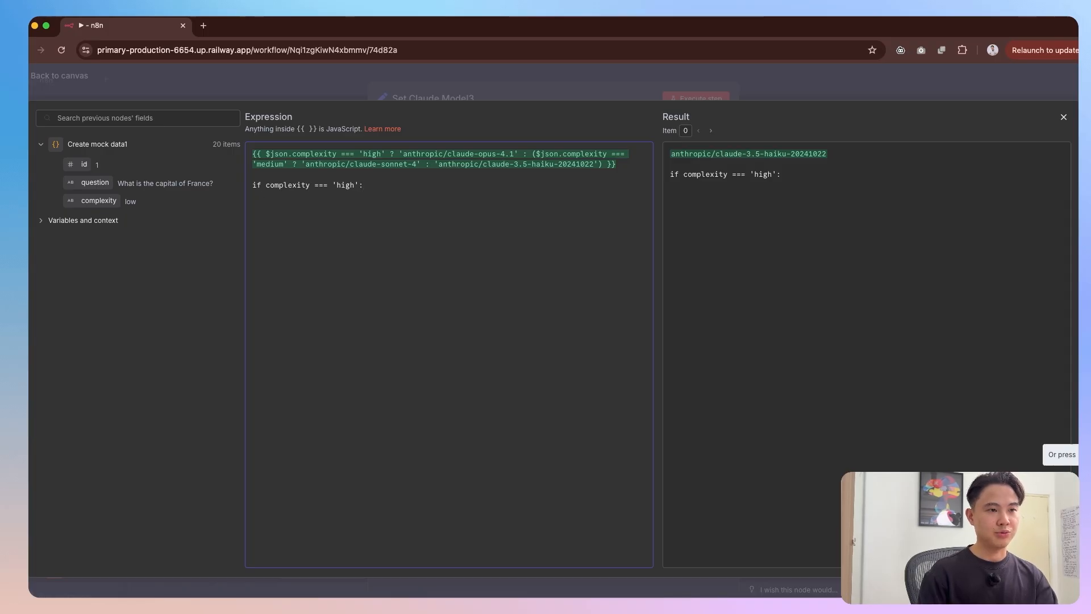
type("model = 'anthropic/claude-opus-4.1")
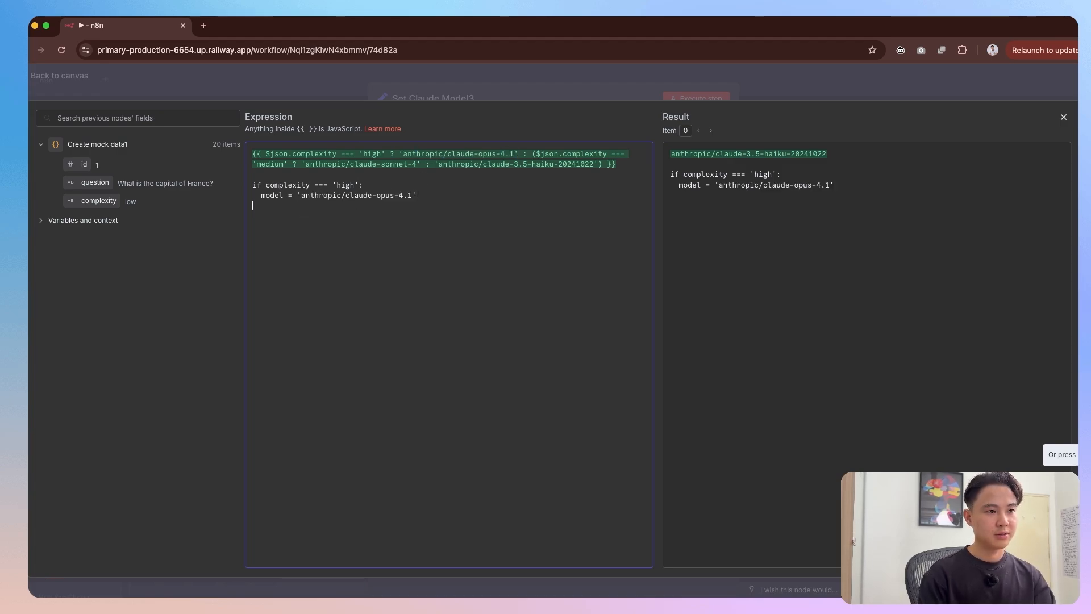
type("if not")
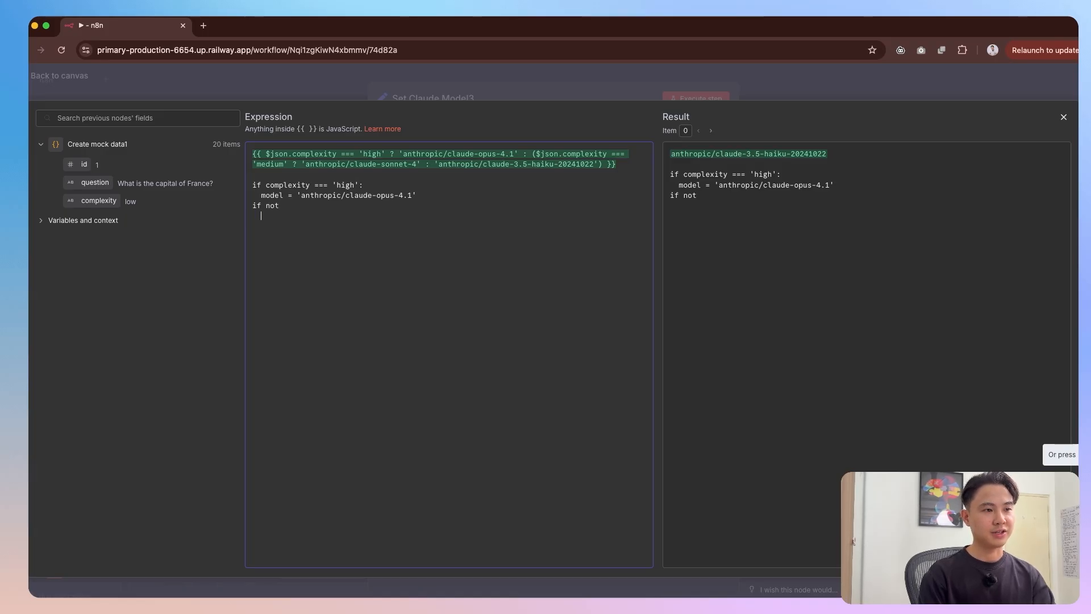
type("if complexity === 'm")
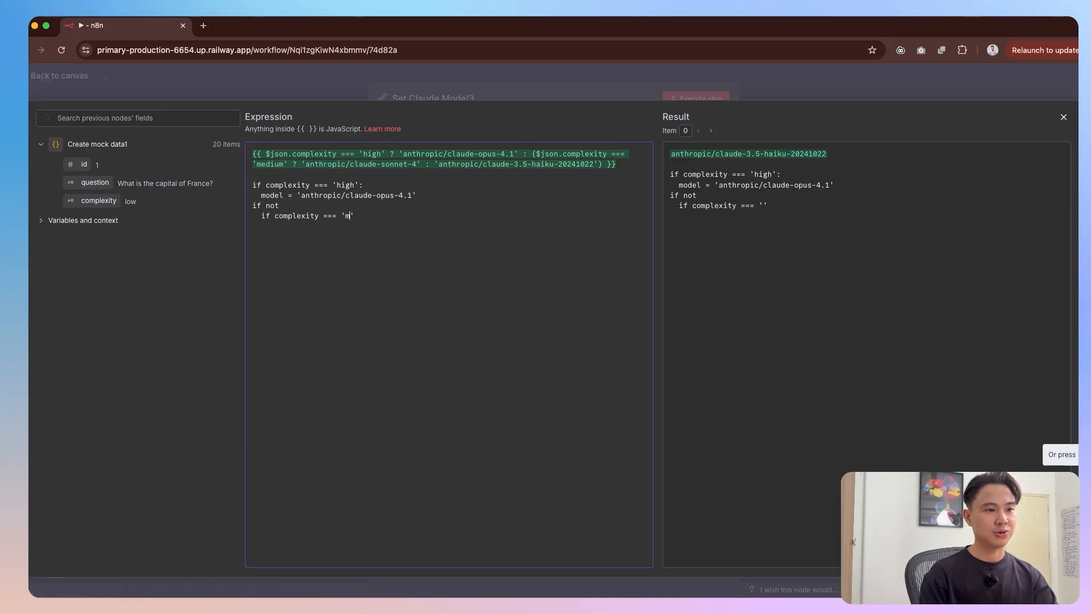
type("edium':")
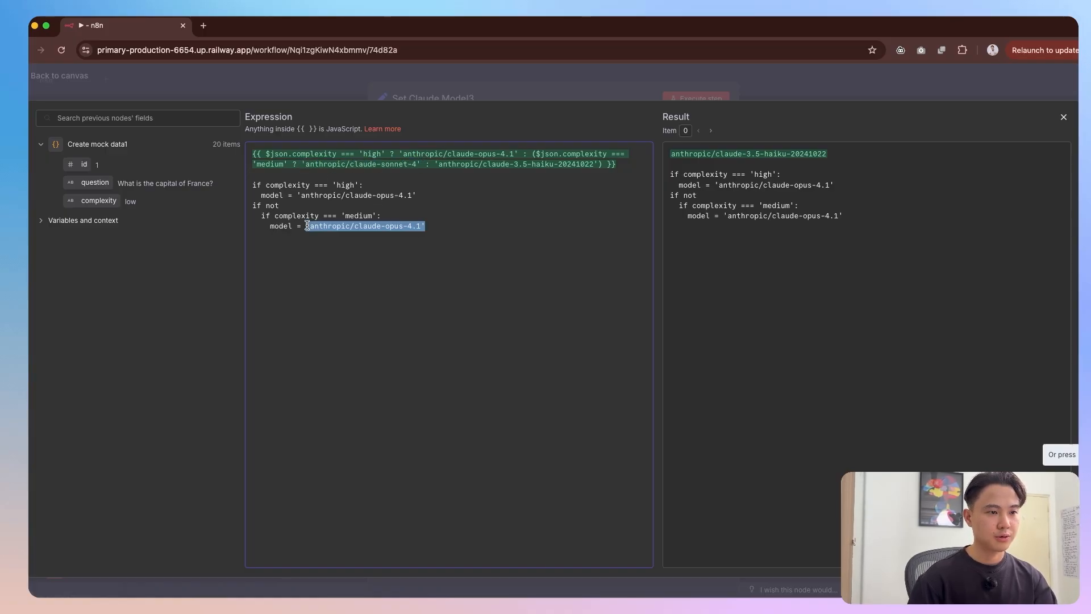
type("'anthropic/claude-sonnet-4'")
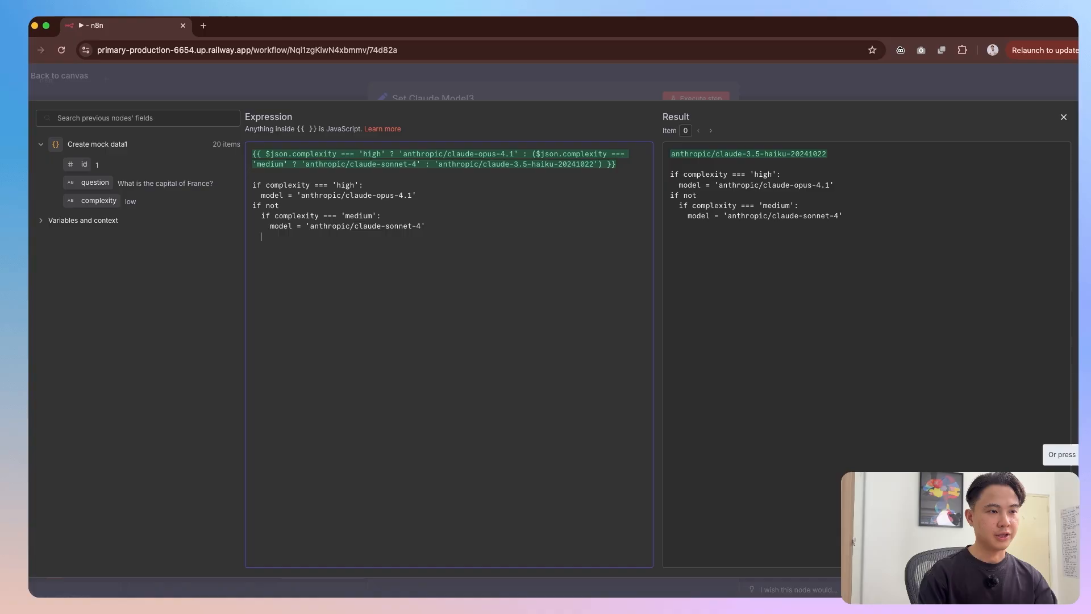
Add the else line reusing the Sonnet line, replaced with anthropic/claude-3.5-haiku-20241022.
type("else")
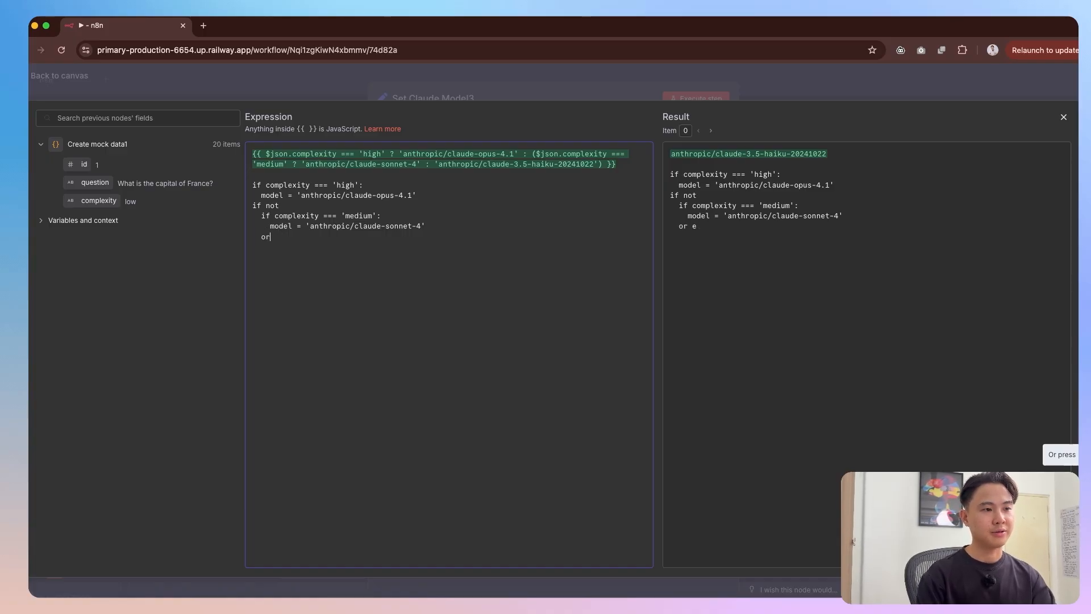
type("else")
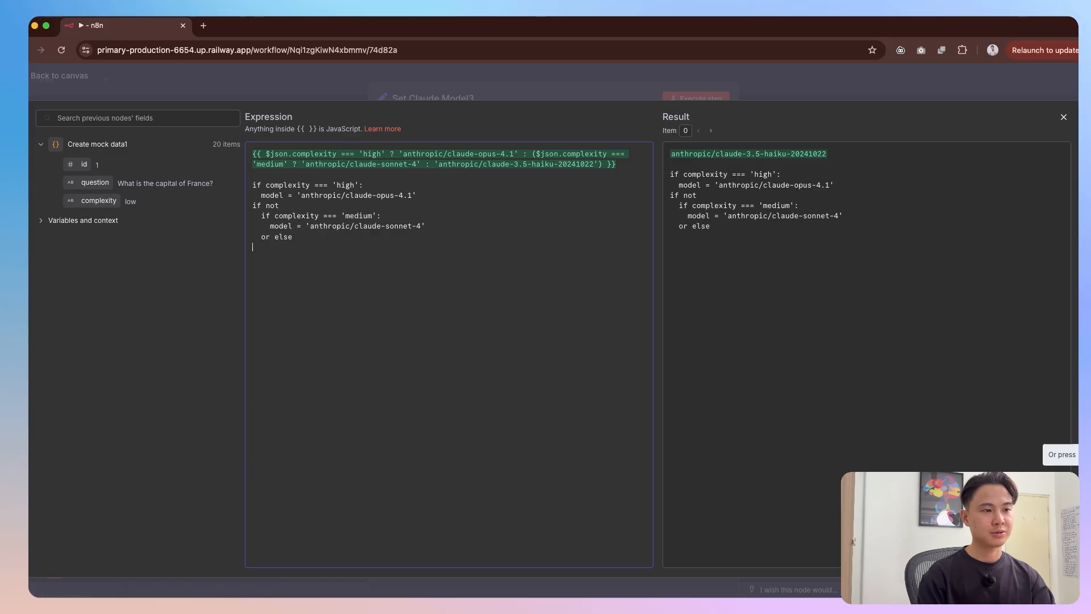
triple_click(340, 225)
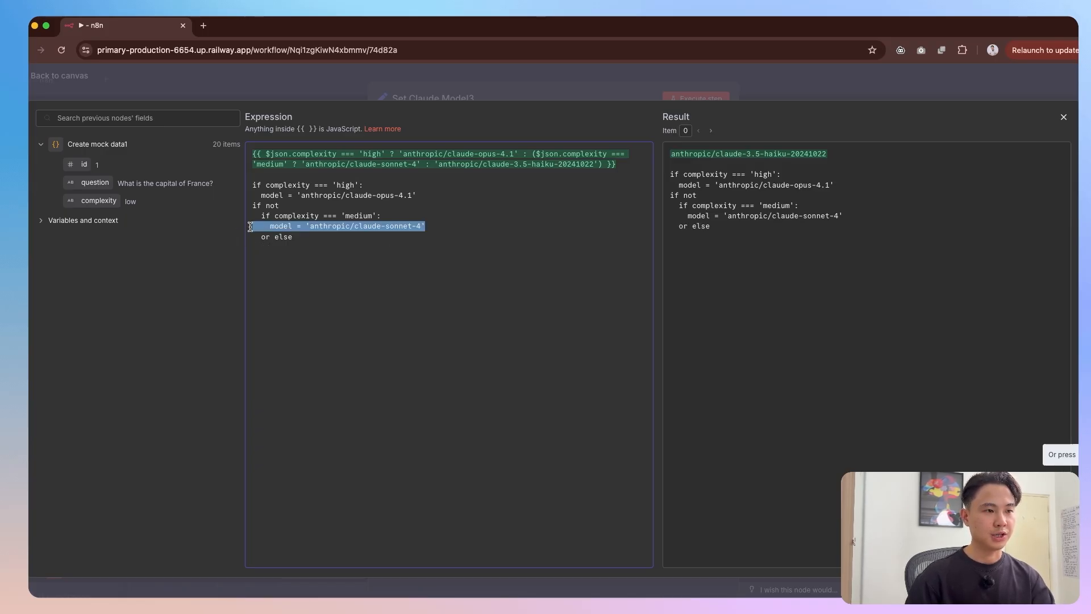
type("model = 'anthropic/claude-sonnet-4'")
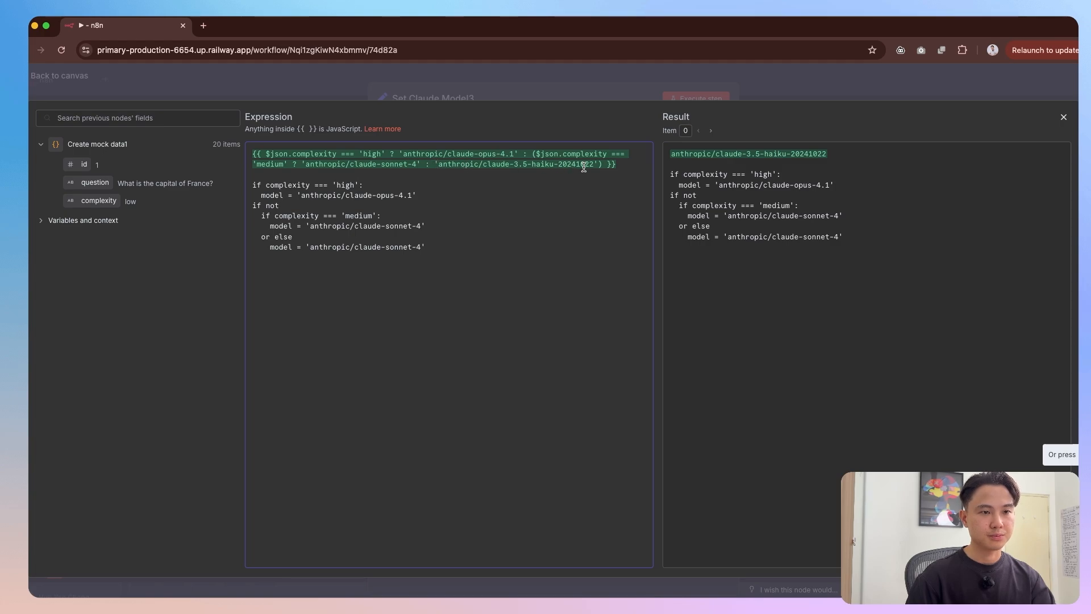
double_click(365, 247)
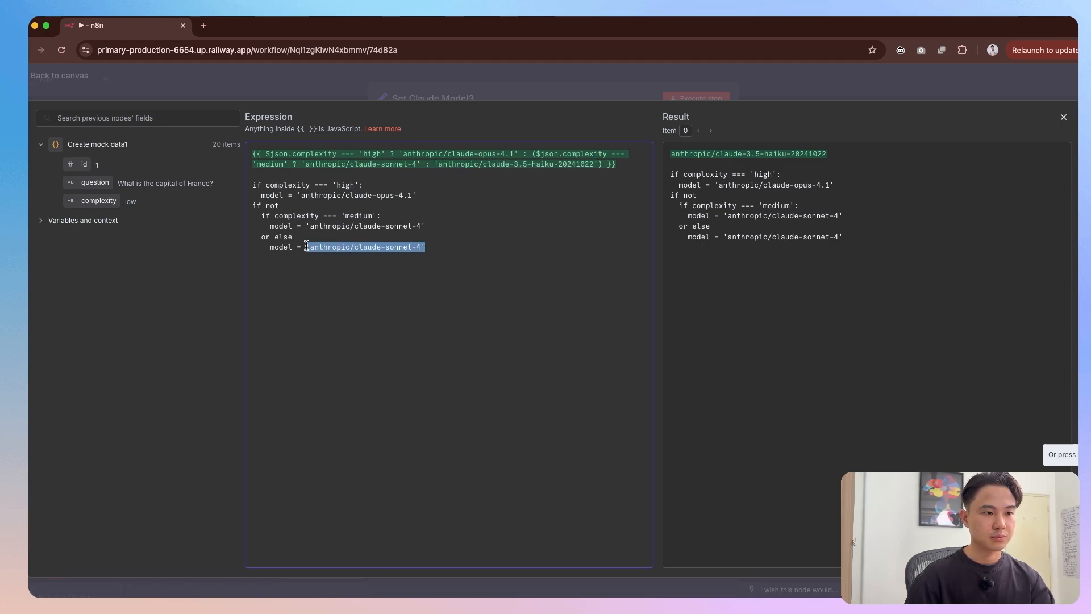
type("anthropic/claude-3.5-haiku-20241022")
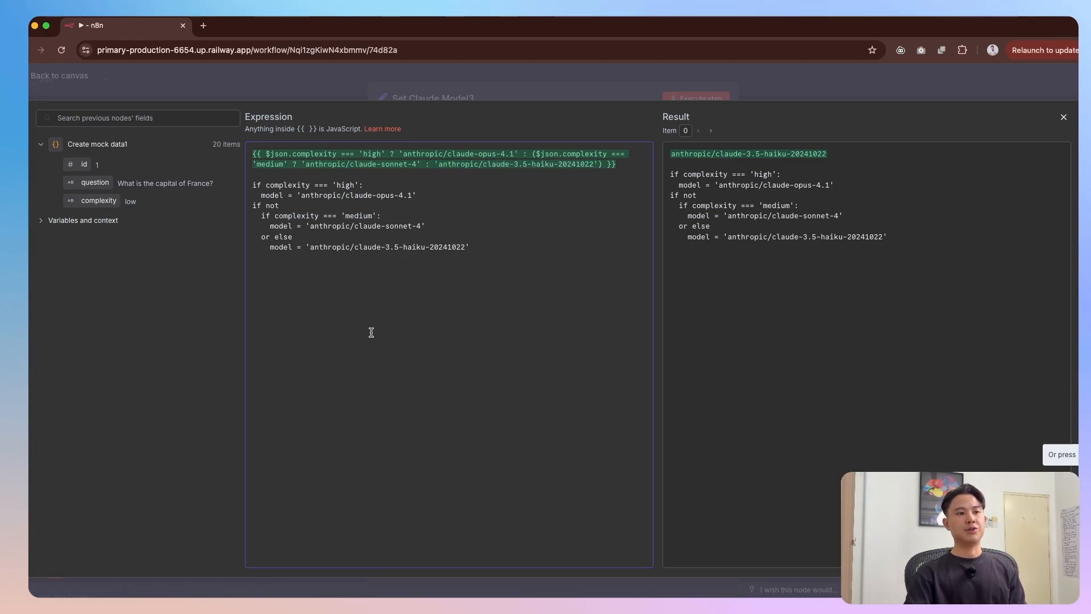